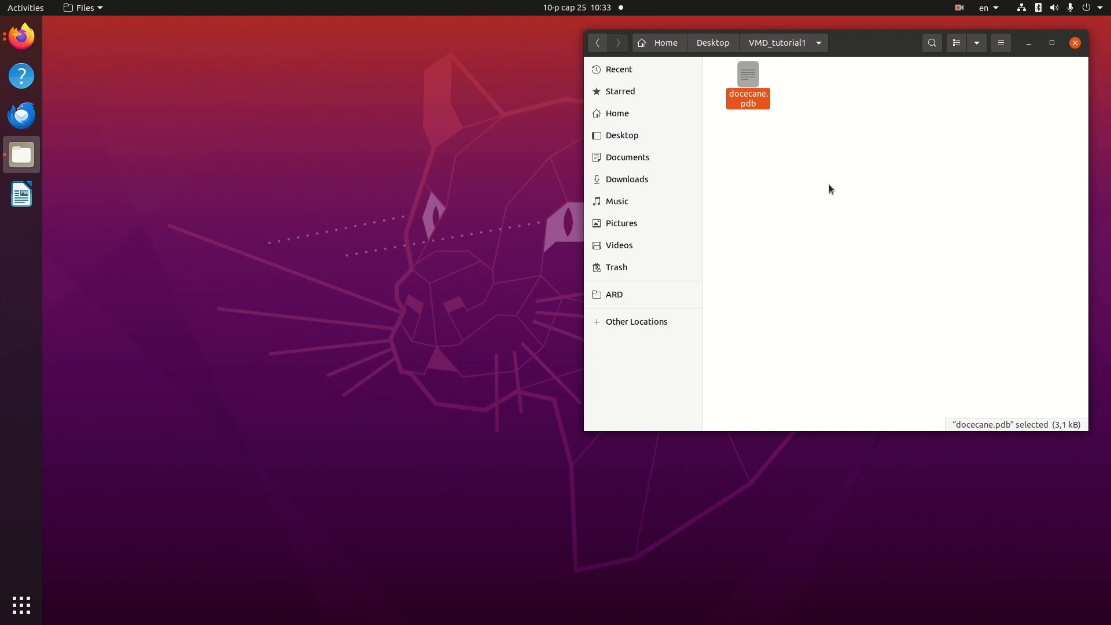
{"action": "mouse_move", "coordinate": [763, 172]}
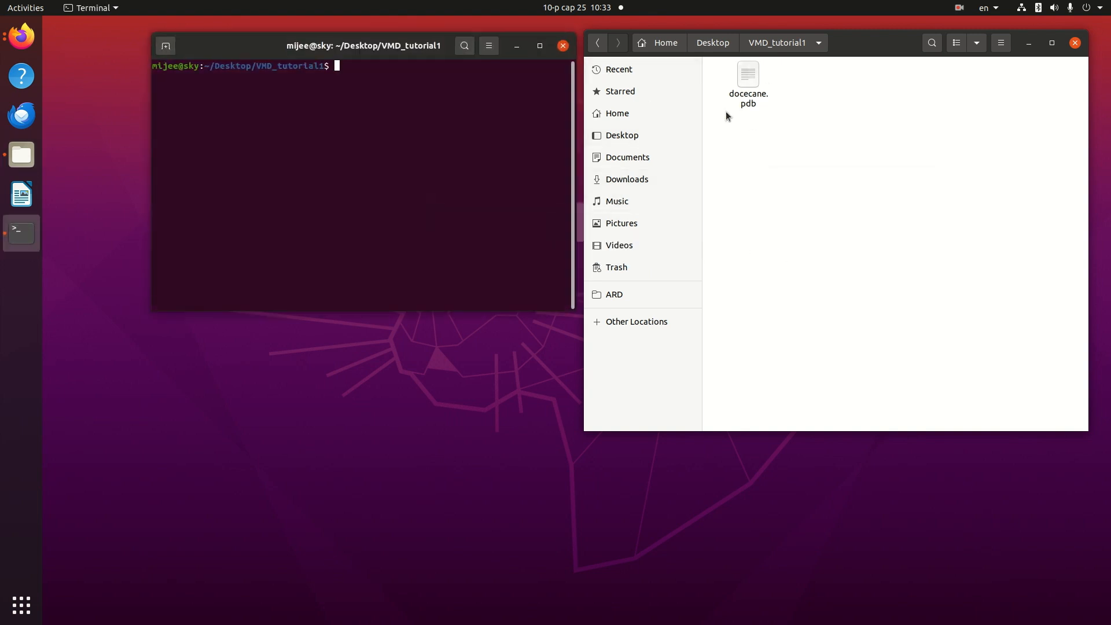
Launch VMD from the Terminal with docecane.pdb, loading the 38-atom dodecane chain
{"action": "type", "text": "b"}
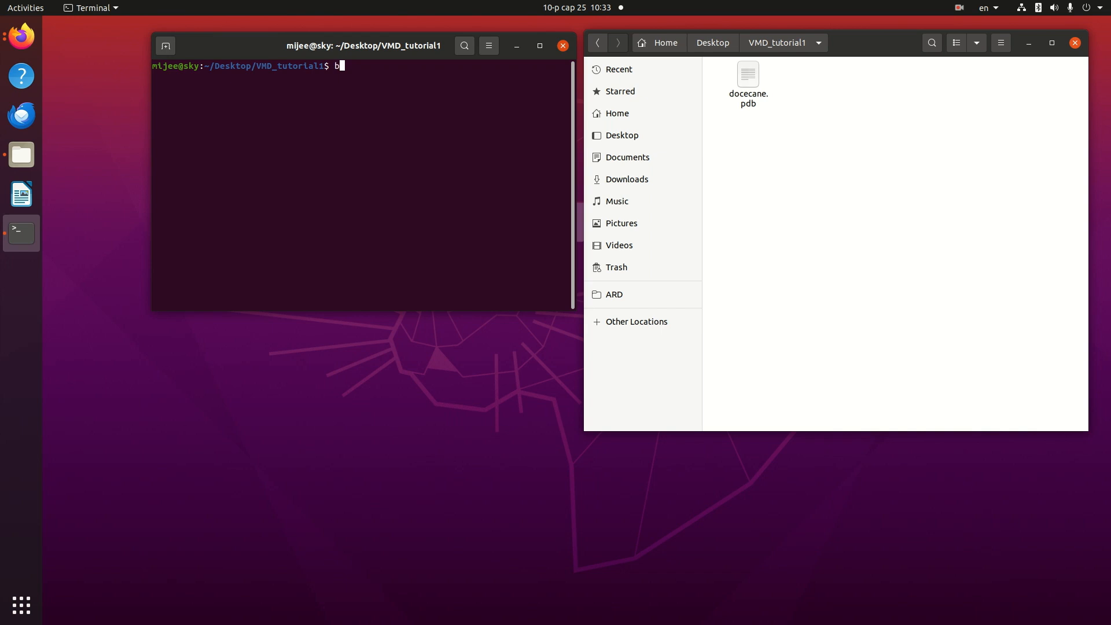
{"action": "key", "text": "BackSpace"}
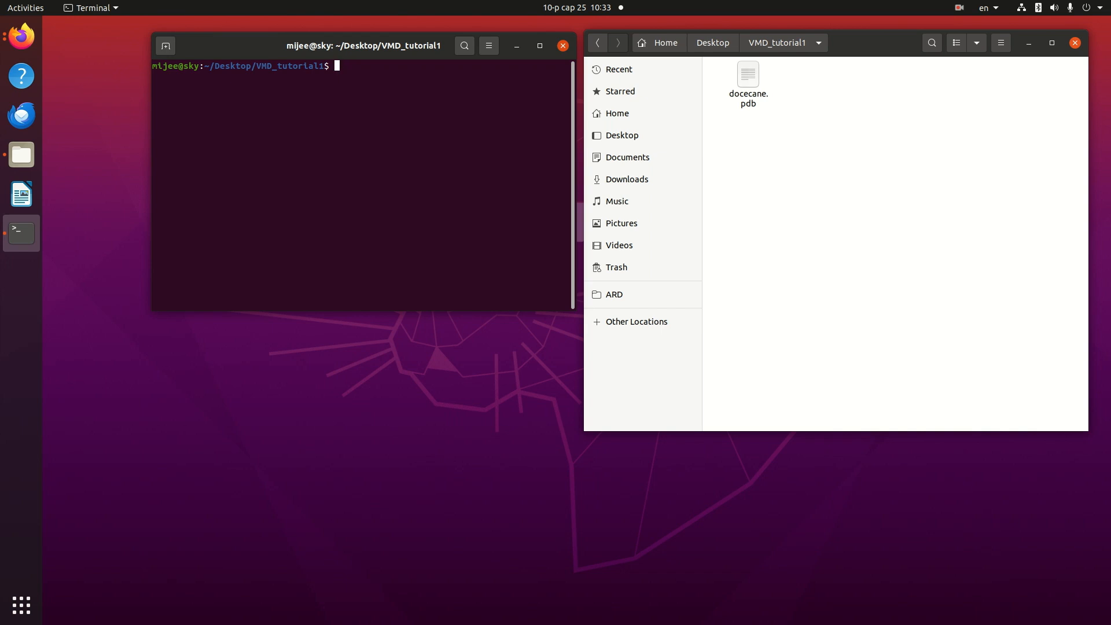
{"action": "type", "text": "vmd"}
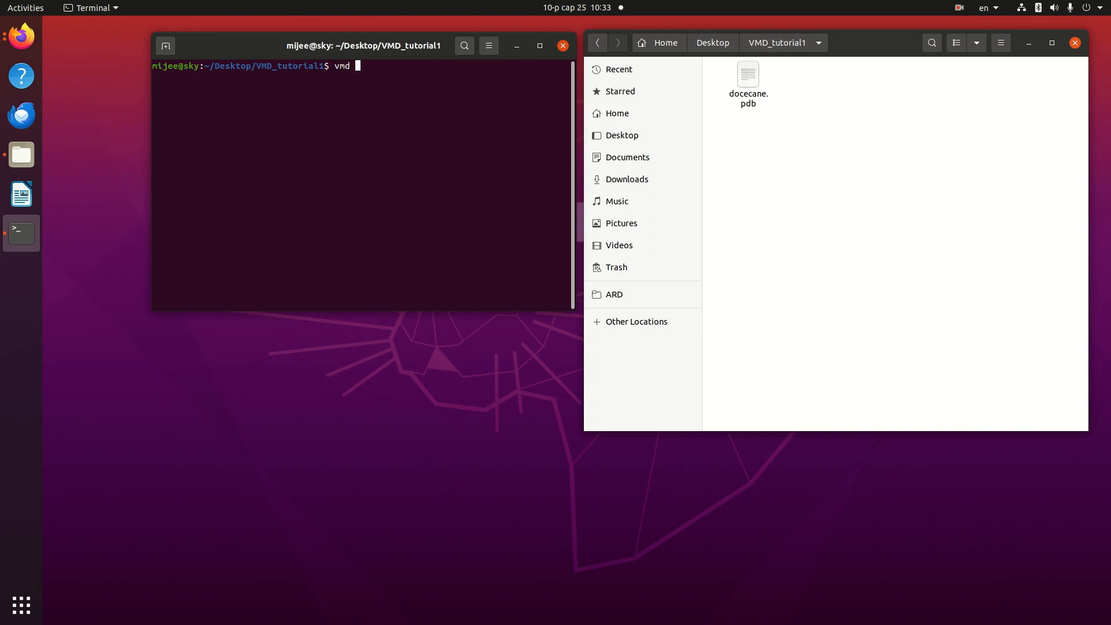
{"action": "key", "text": "Return"}
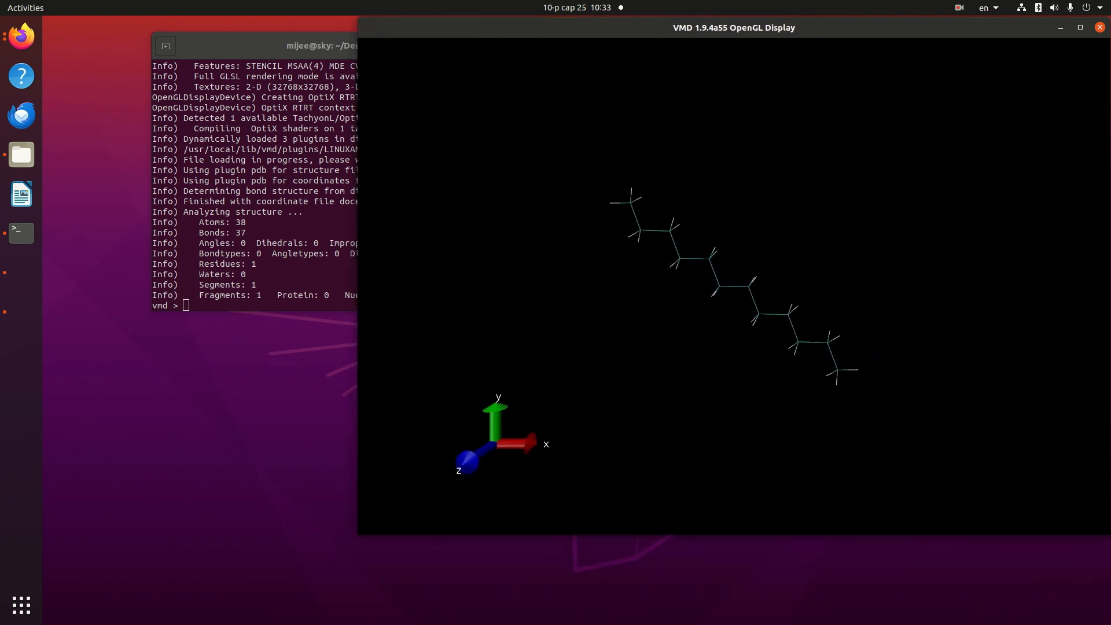
Switch the display to orthographic projection and enter atom-labelling mode for C4
{"action": "left_click", "coordinate": [205, 104]}
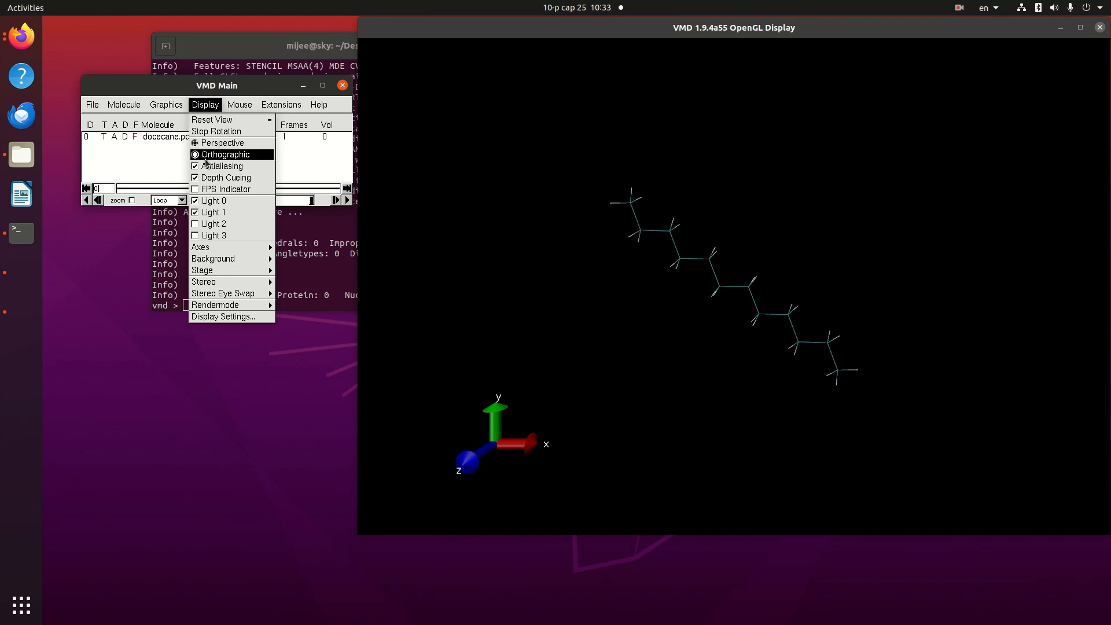
{"action": "left_click", "coordinate": [223, 154]}
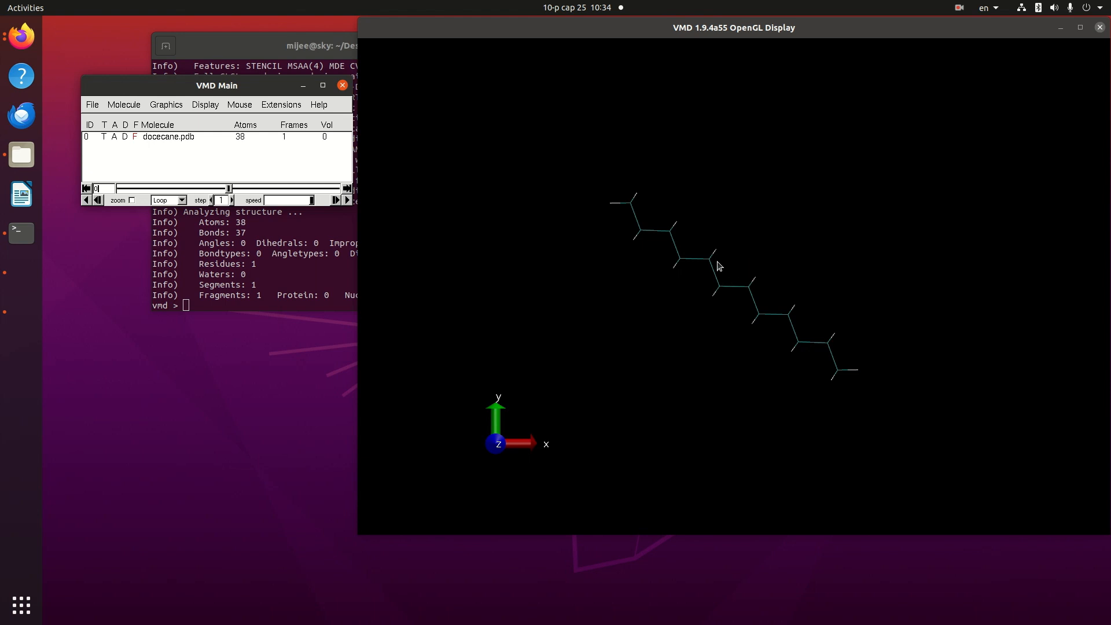
{"action": "mouse_move", "coordinate": [718, 296]}
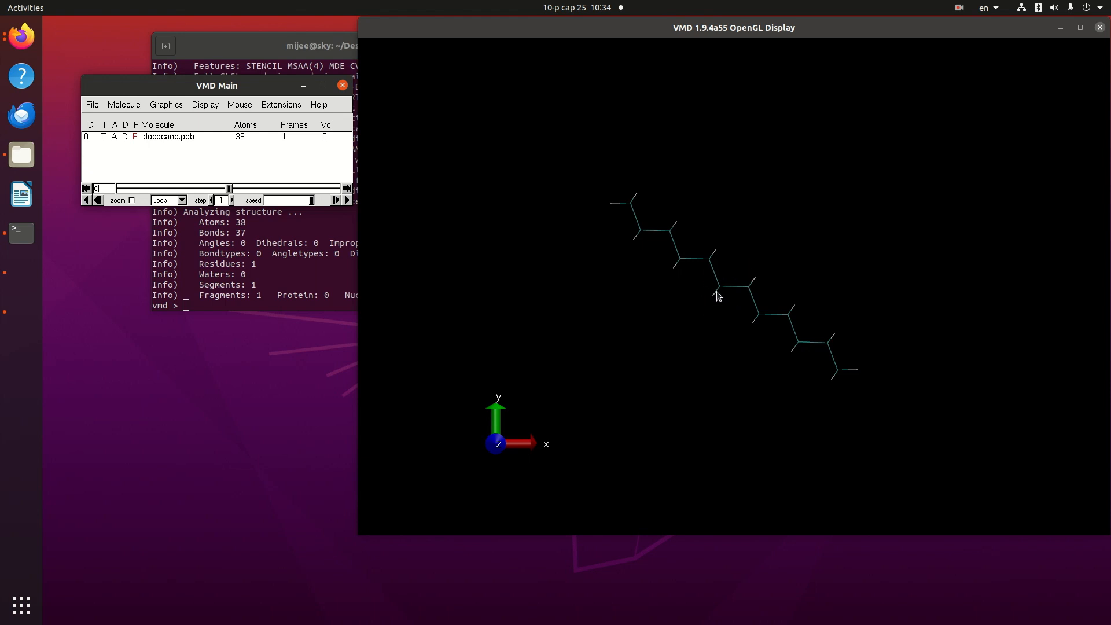
{"action": "mouse_move", "coordinate": [538, 250]}
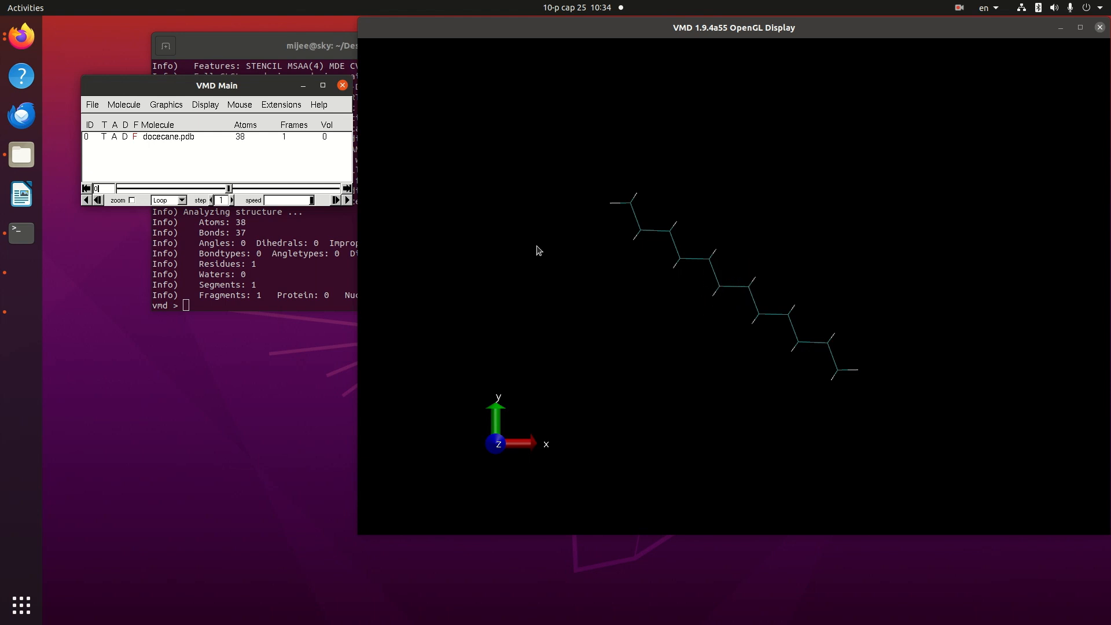
{"action": "left_click", "coordinate": [205, 104]}
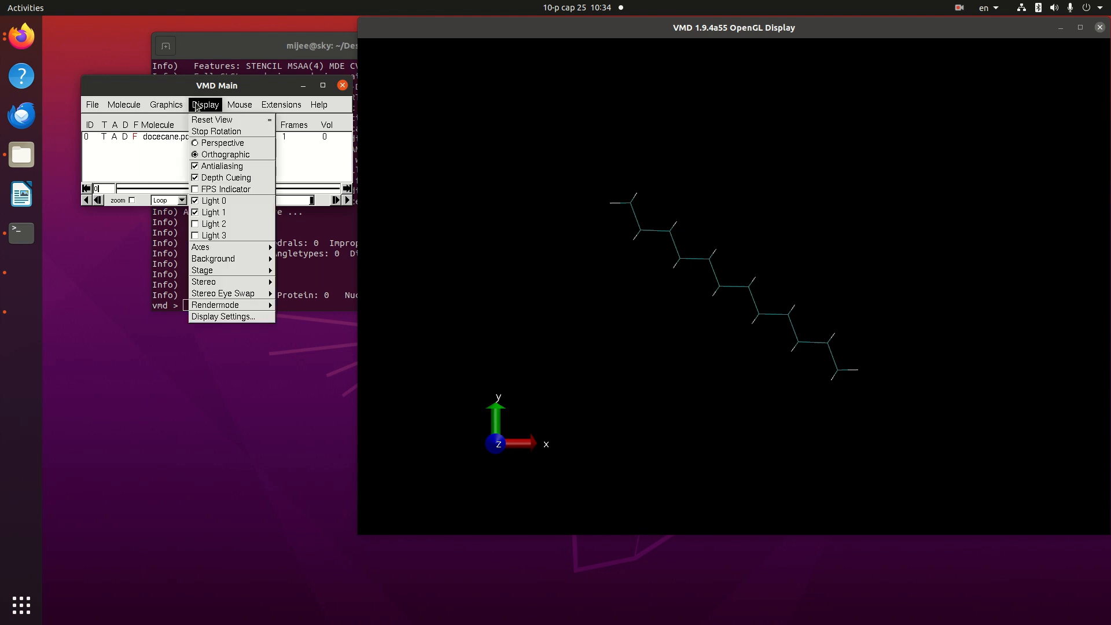
{"action": "left_click", "coordinate": [238, 104]}
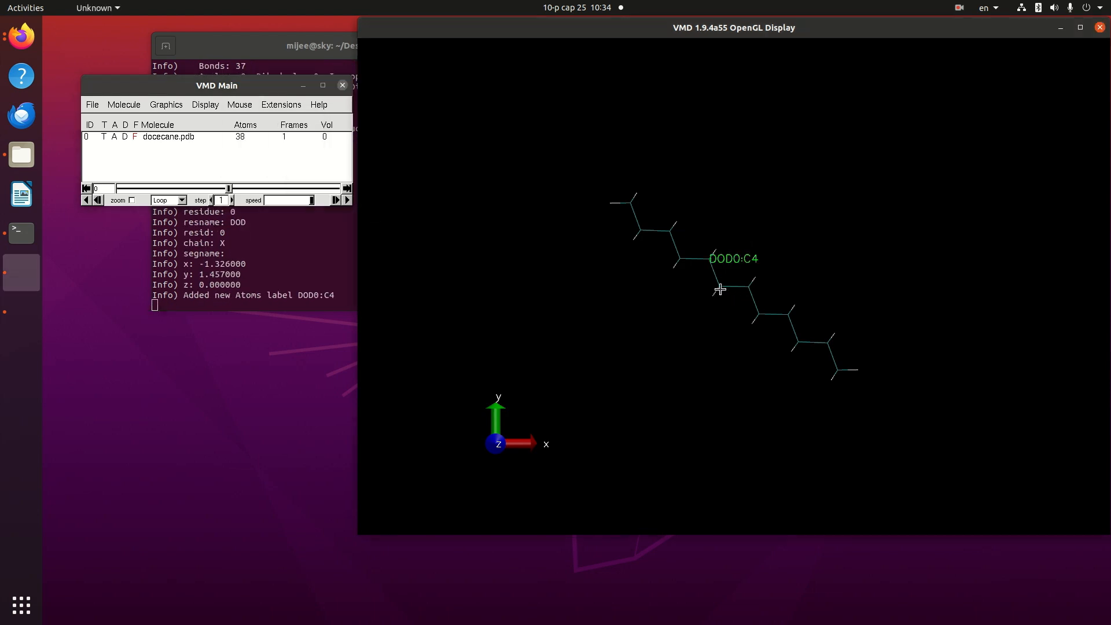
Complete the C4–C1–C2 angle label reading 112.18° beside the 1.55 bond length
{"action": "left_click", "coordinate": [718, 289]}
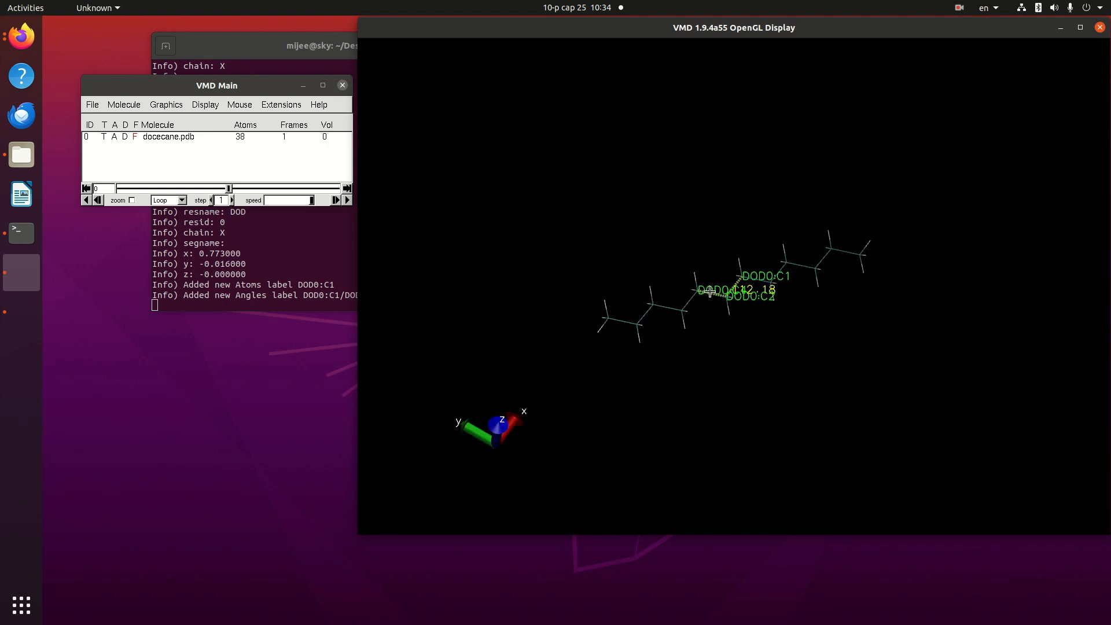
{"action": "left_click_drag", "start_coordinate": [709, 290], "coordinate": [728, 317]}
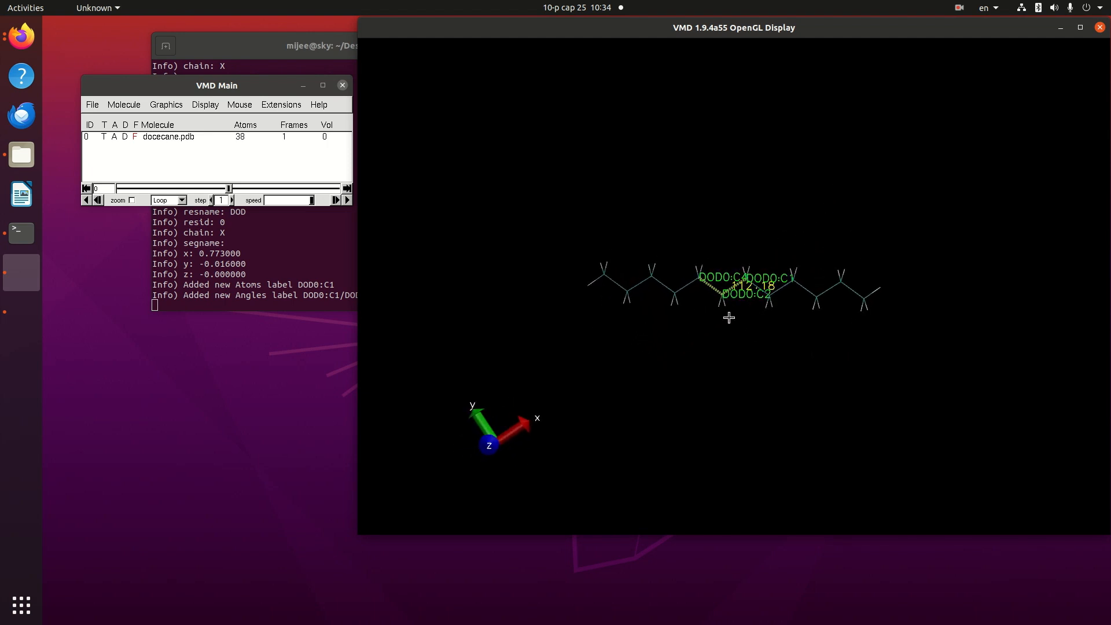
{"action": "mouse_move", "coordinate": [736, 310]}
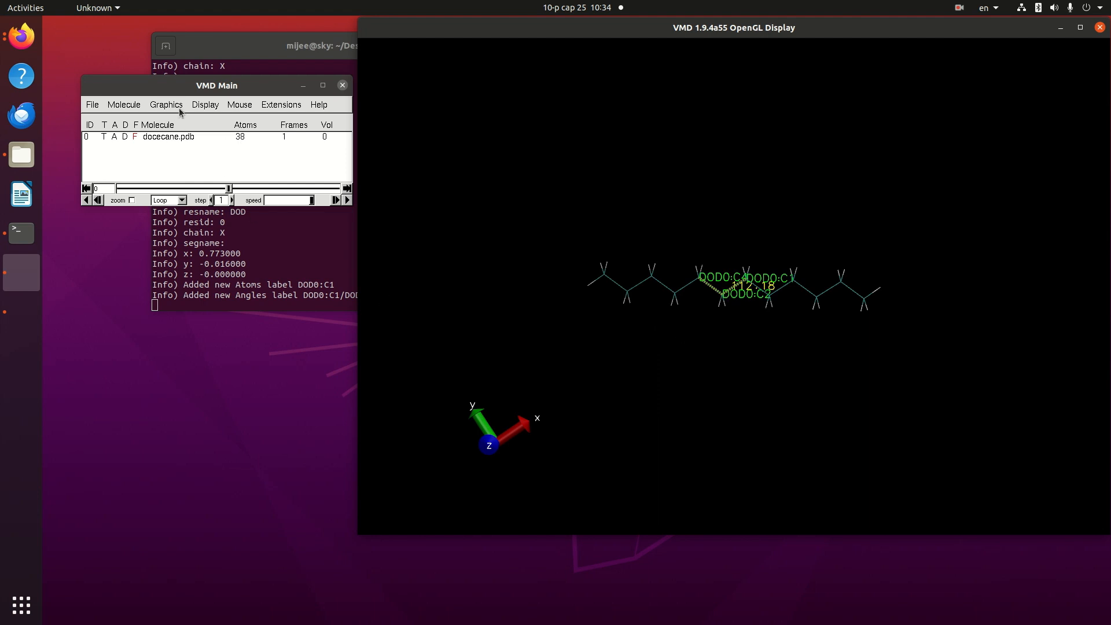
{"action": "left_click", "coordinate": [239, 104]}
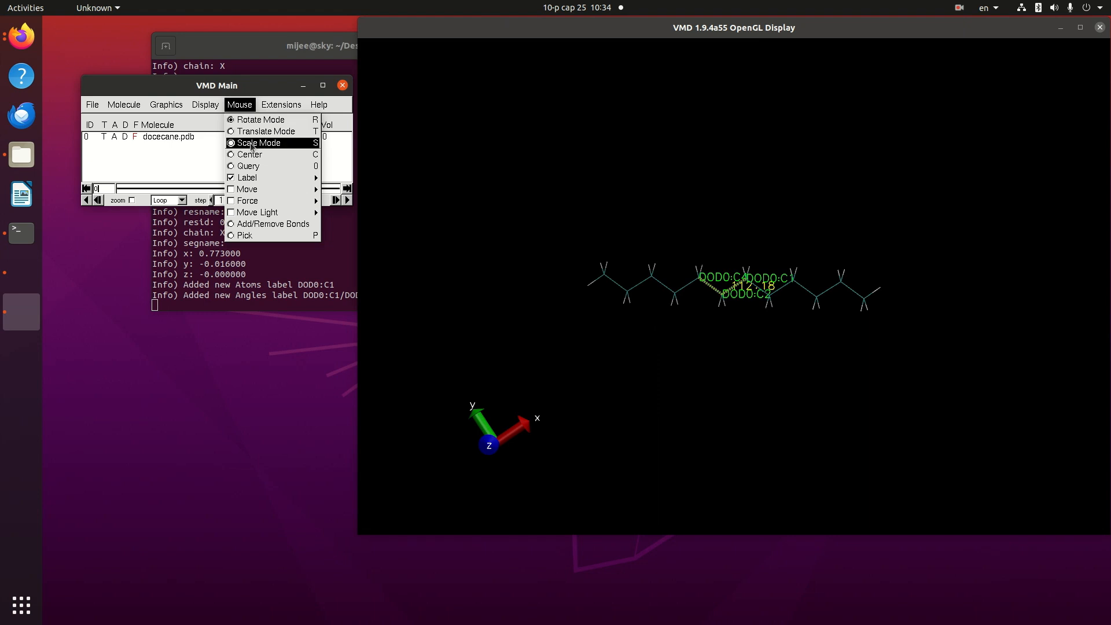
{"action": "mouse_move", "coordinate": [248, 178]}
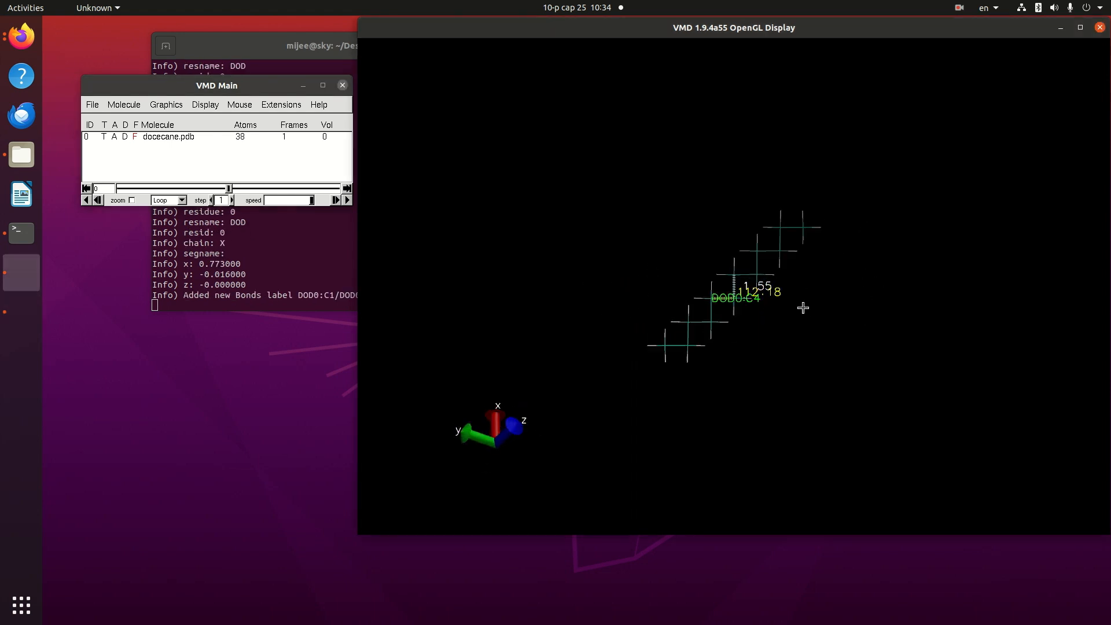
Rotate the chain and label atoms C3 and C5 next to the measured bond, dropping the C1 label
{"action": "left_click_drag", "start_coordinate": [803, 308], "coordinate": [833, 362]}
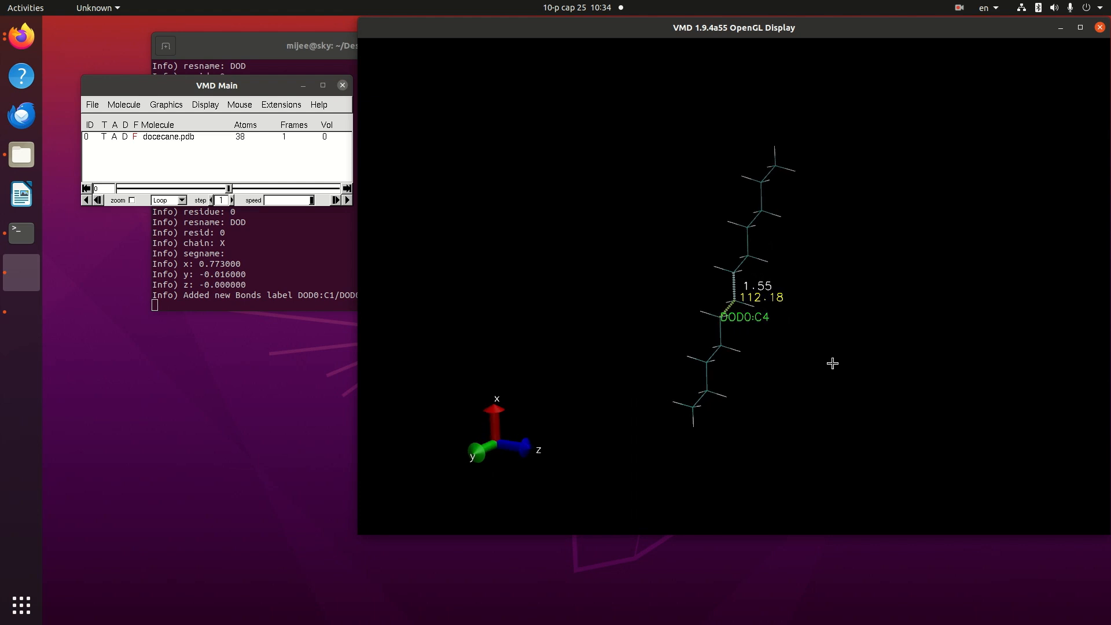
{"action": "mouse_move", "coordinate": [779, 264]}
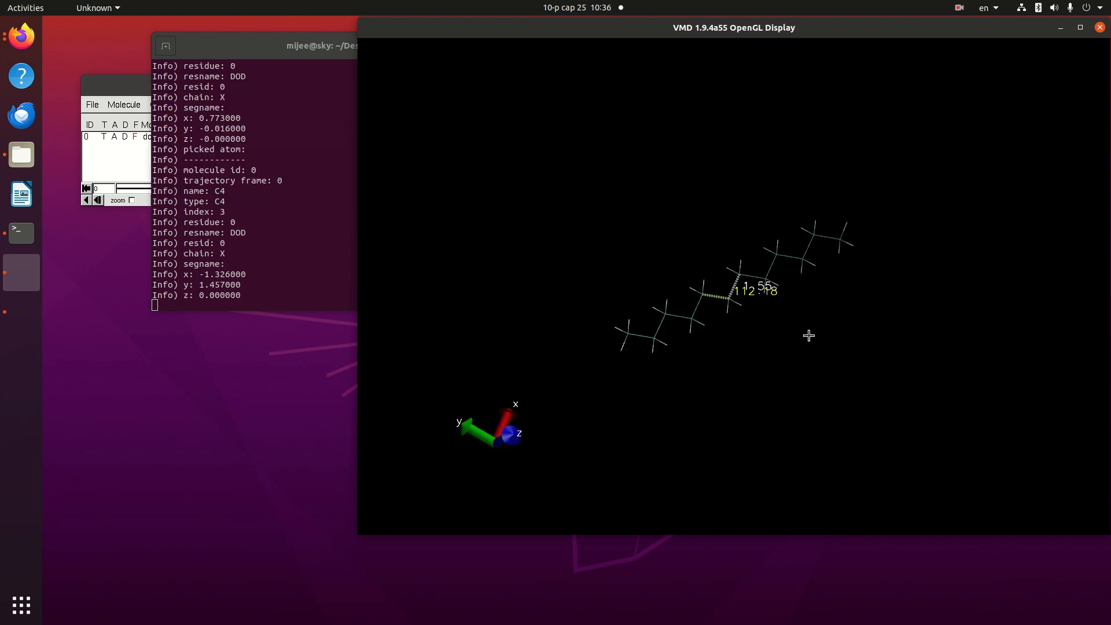
{"action": "left_click_drag", "start_coordinate": [810, 335], "coordinate": [844, 200]}
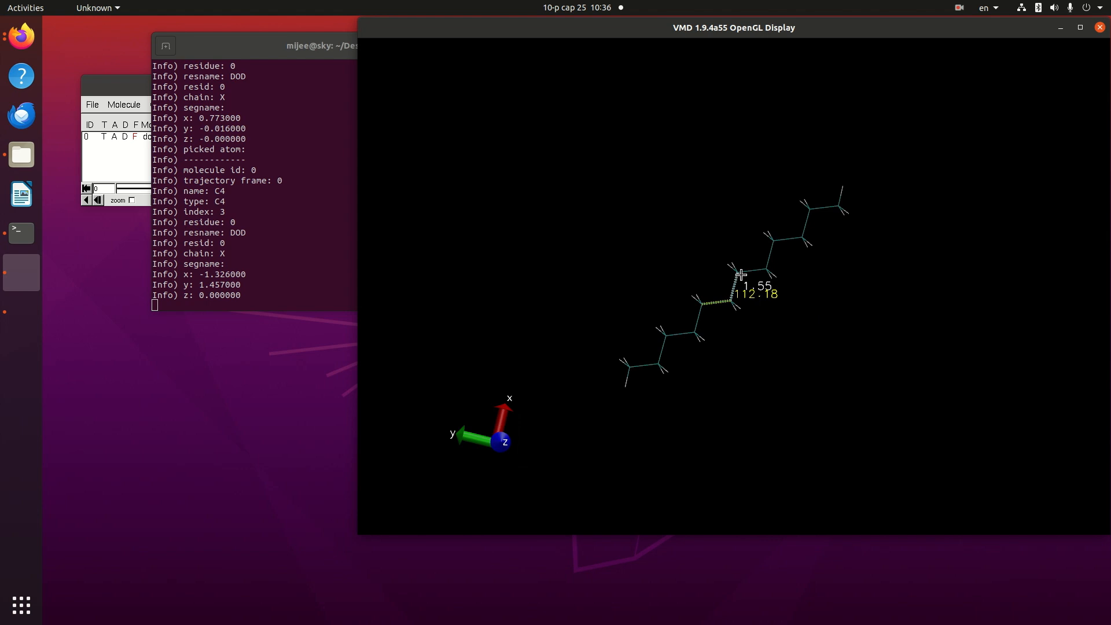
{"action": "left_click_drag", "start_coordinate": [741, 276], "coordinate": [732, 273]}
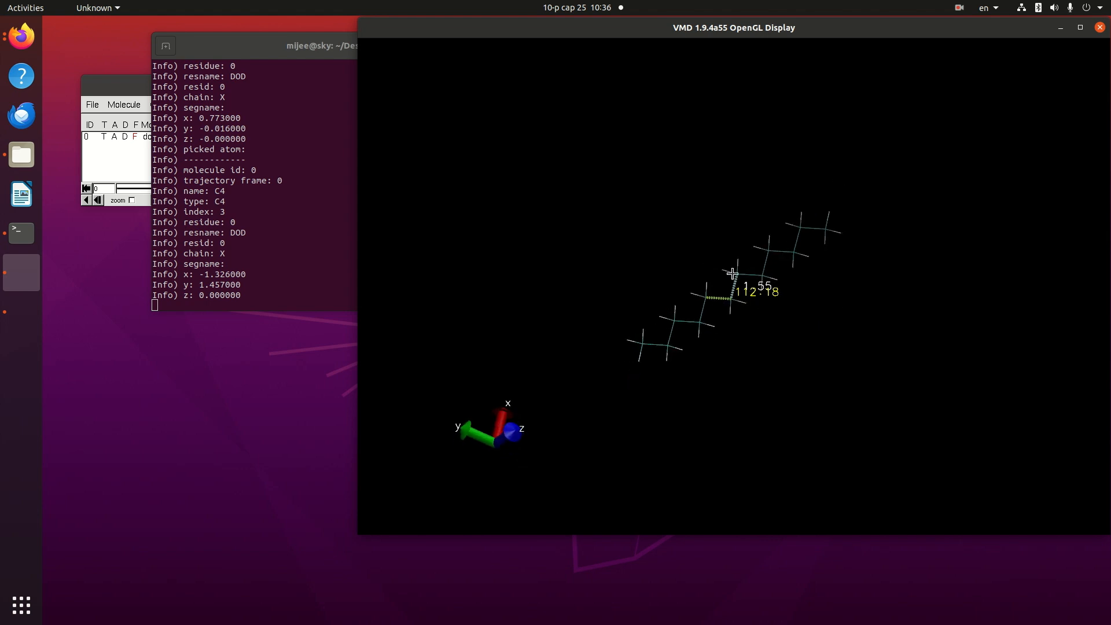
{"action": "left_click", "coordinate": [734, 273]}
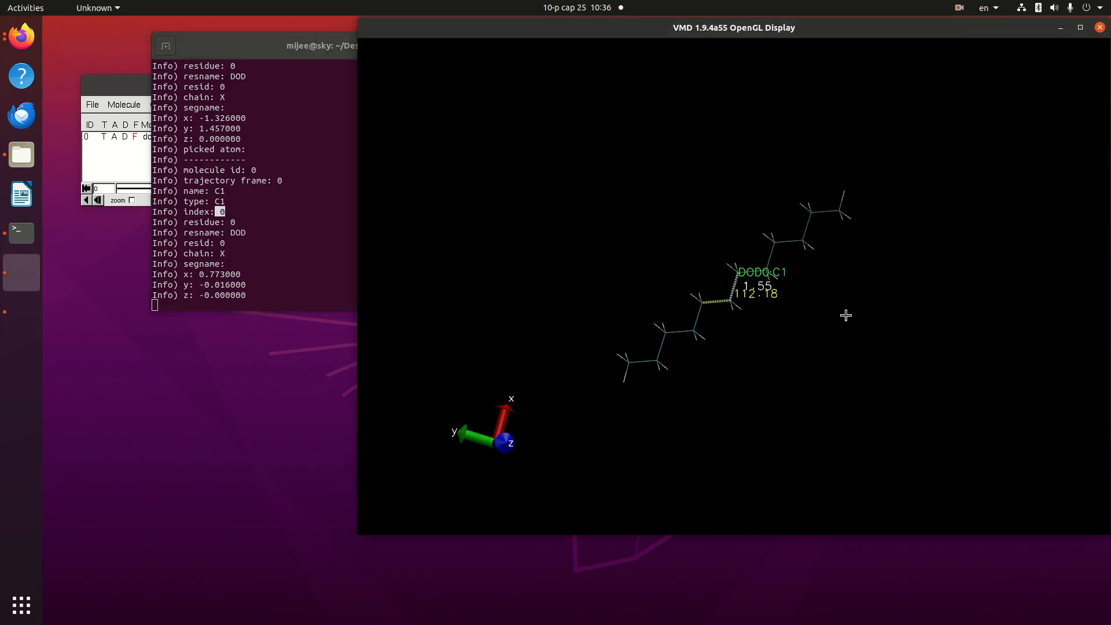
{"action": "left_click", "coordinate": [767, 269]}
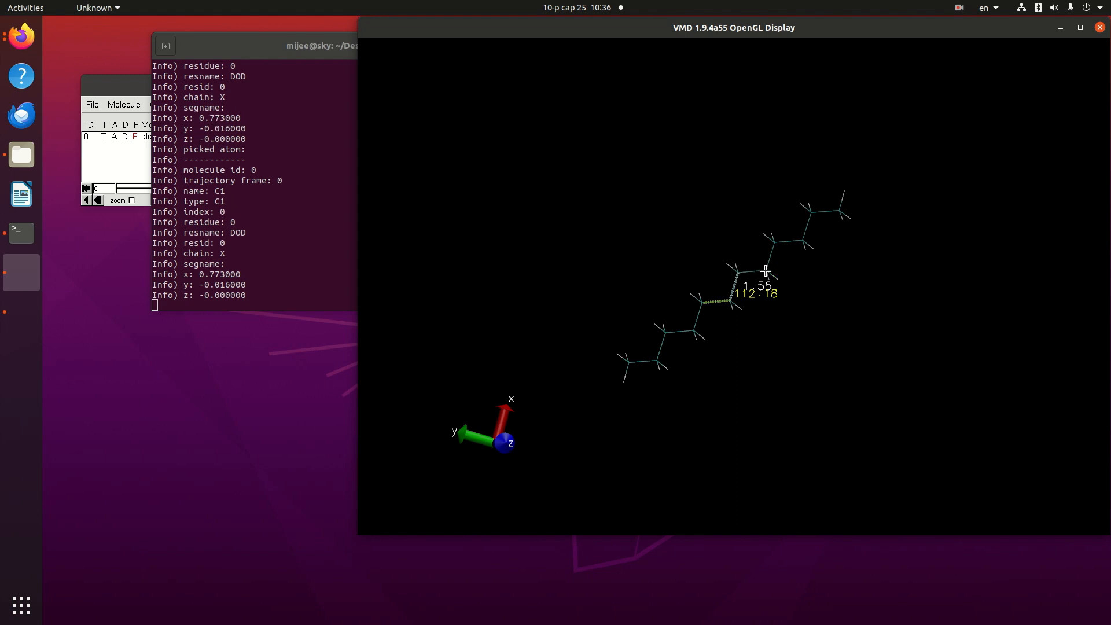
{"action": "left_click", "coordinate": [767, 271]}
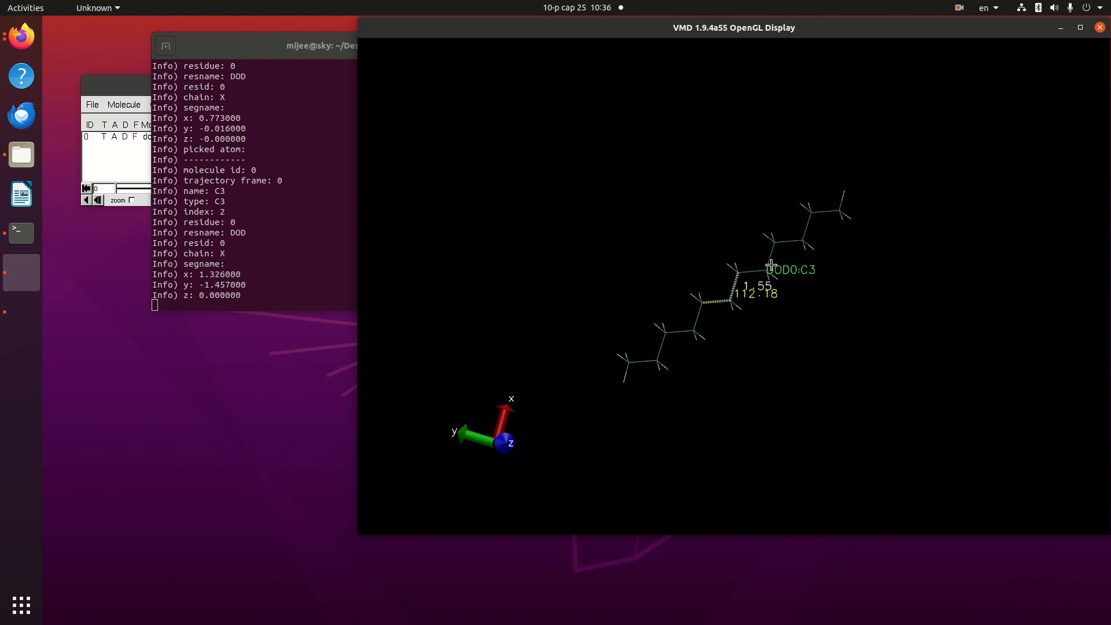
{"action": "left_click", "coordinate": [772, 244]}
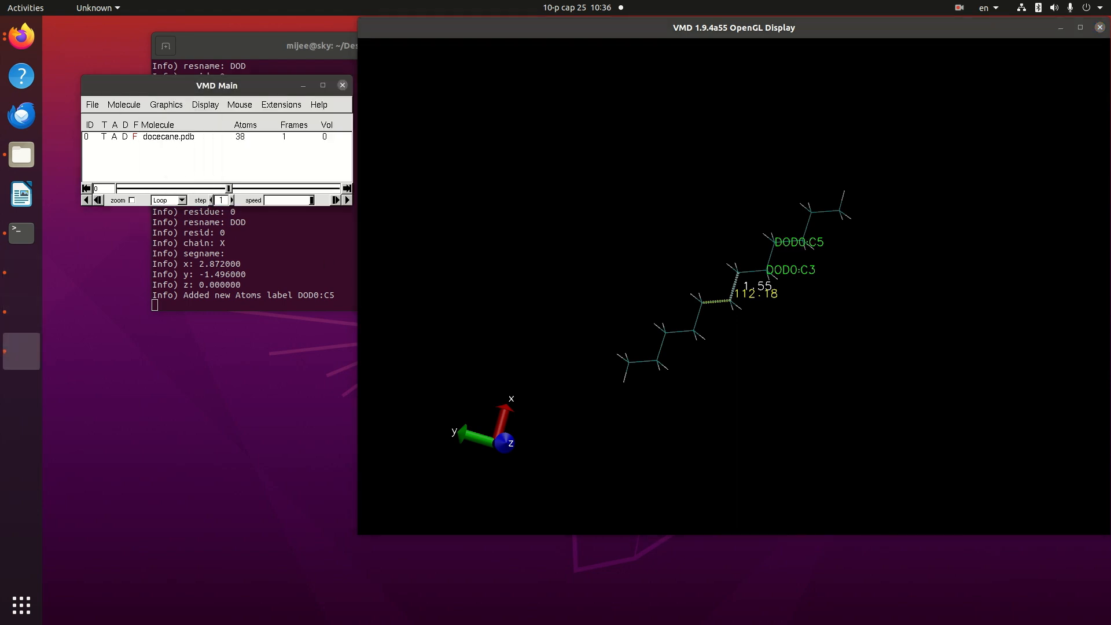
Add a second CPK representation for atoms with index 0 2 4 6 8 10 over the line chain
{"action": "left_click", "coordinate": [167, 104]}
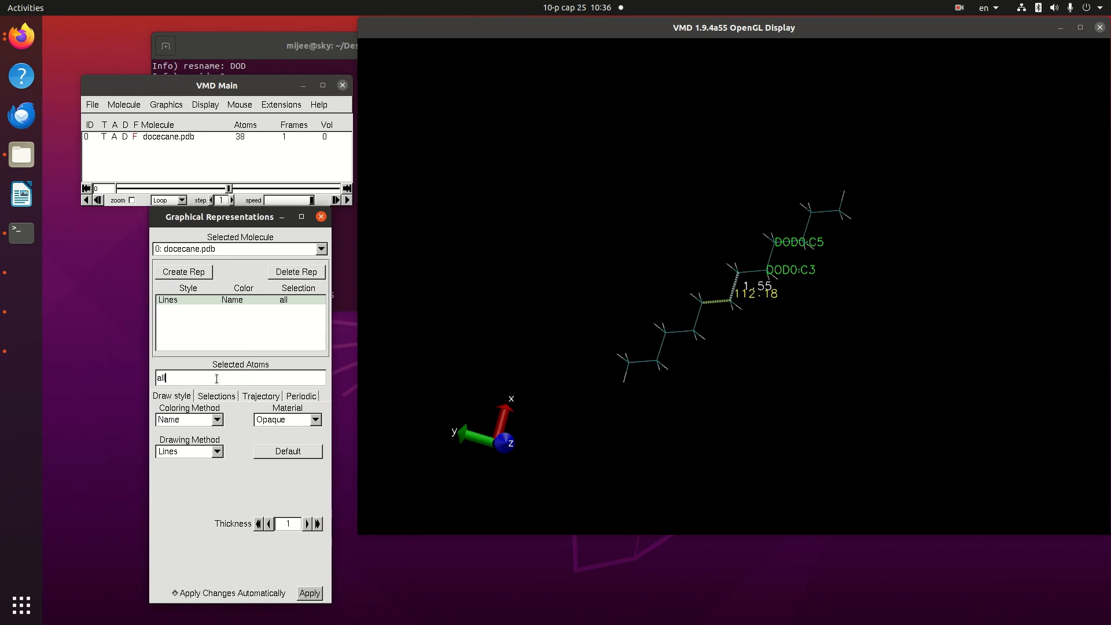
{"action": "left_click", "coordinate": [190, 451]}
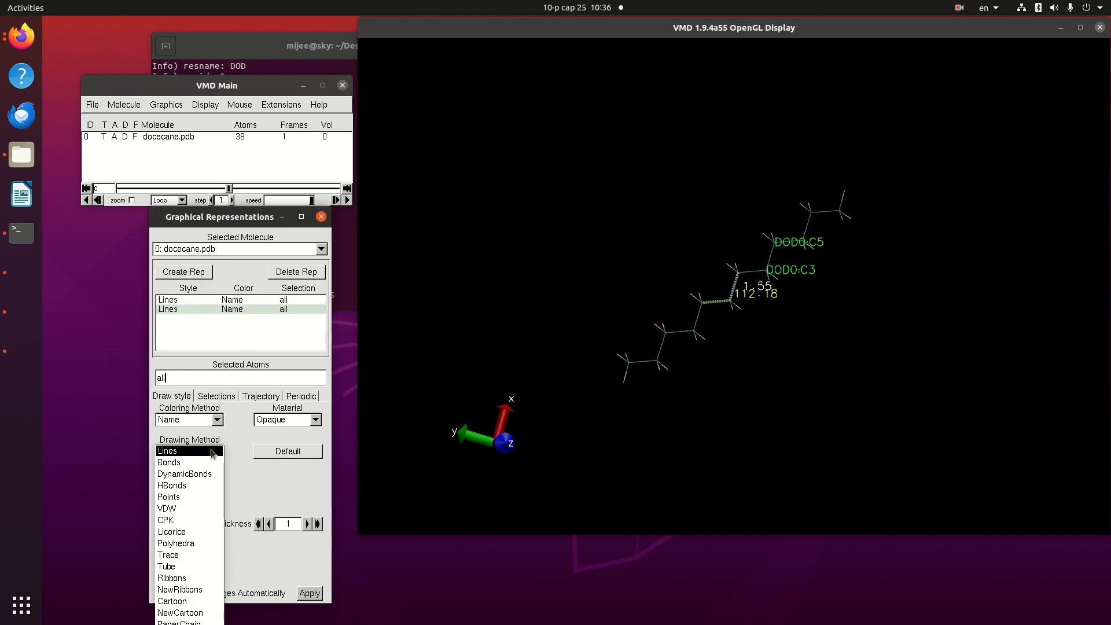
{"action": "left_click", "coordinate": [167, 520]}
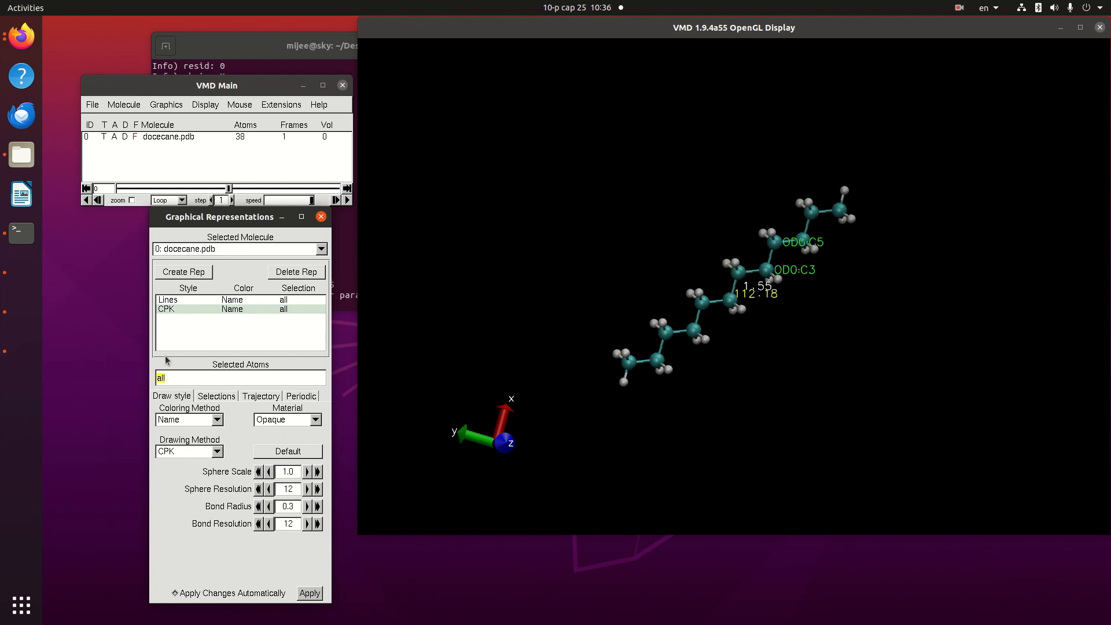
{"action": "type", "text": "index 0 2 4 6 8"}
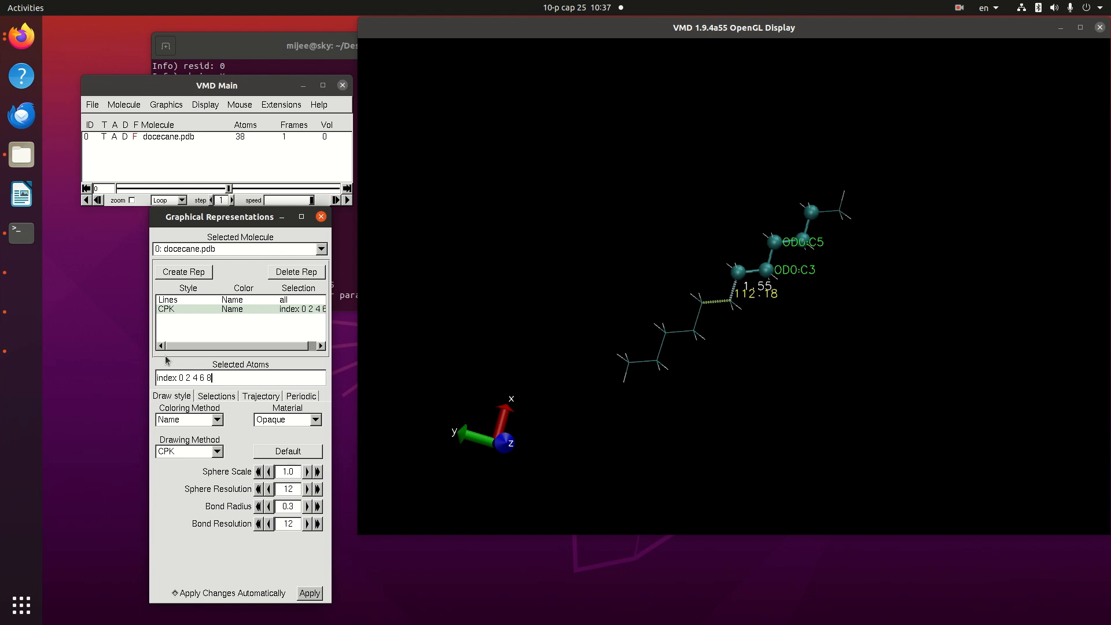
{"action": "type", "text": "10"}
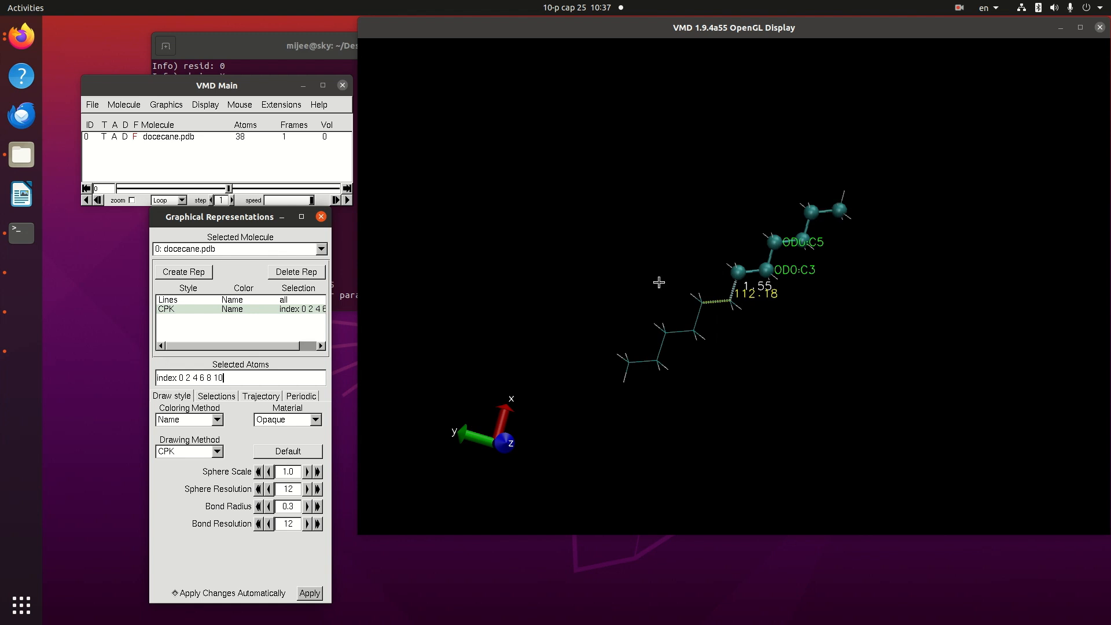
{"action": "mouse_move", "coordinate": [832, 203]}
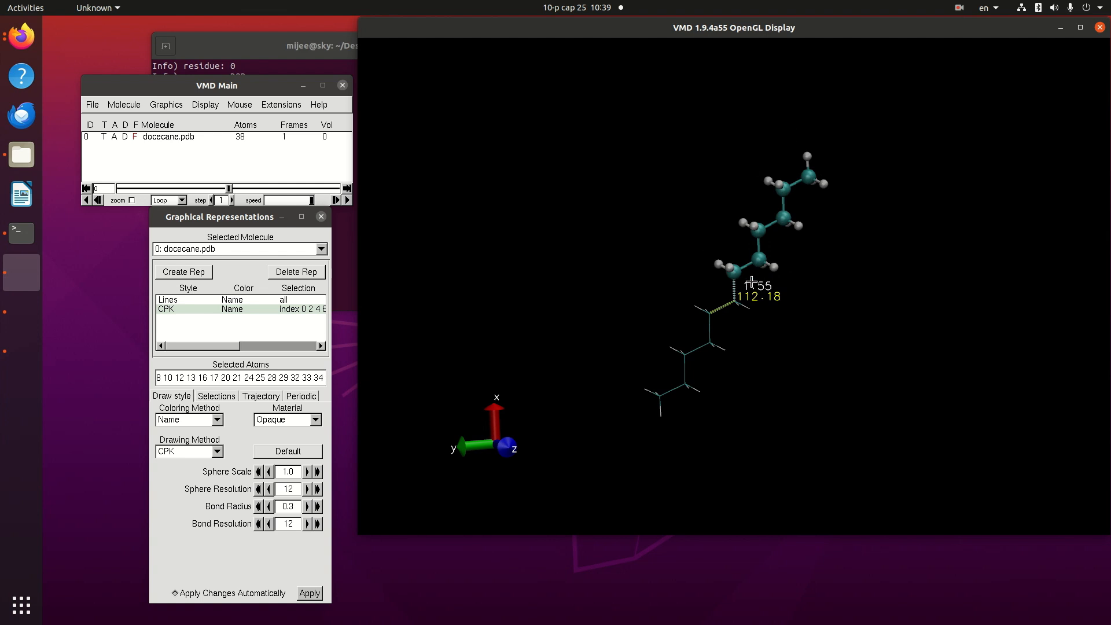
{"action": "mouse_move", "coordinate": [753, 176]}
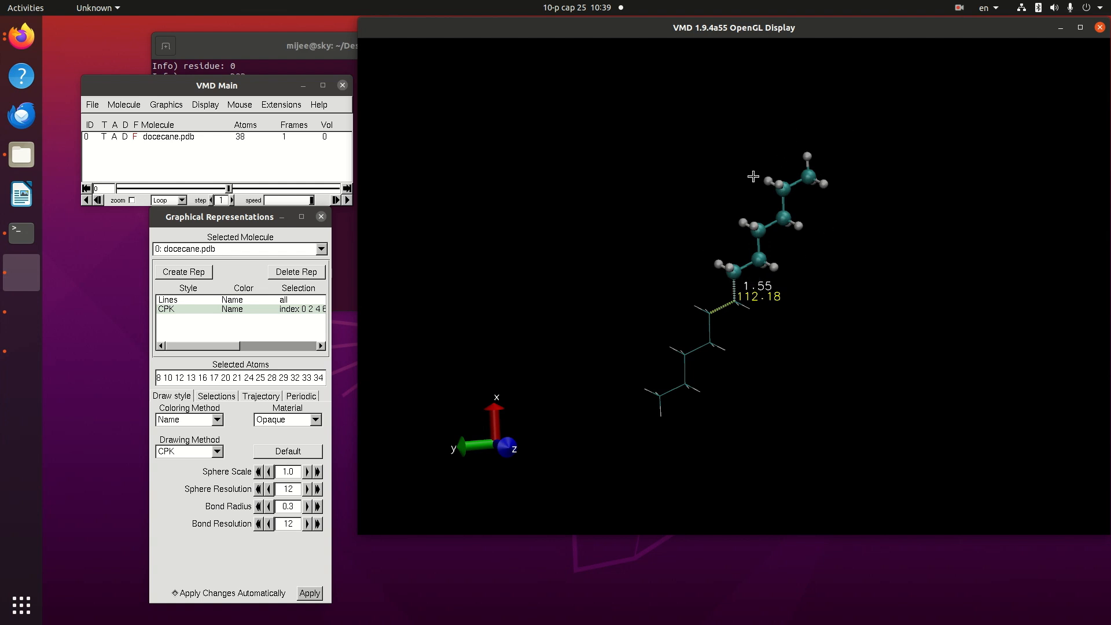
{"action": "mouse_move", "coordinate": [759, 273]}
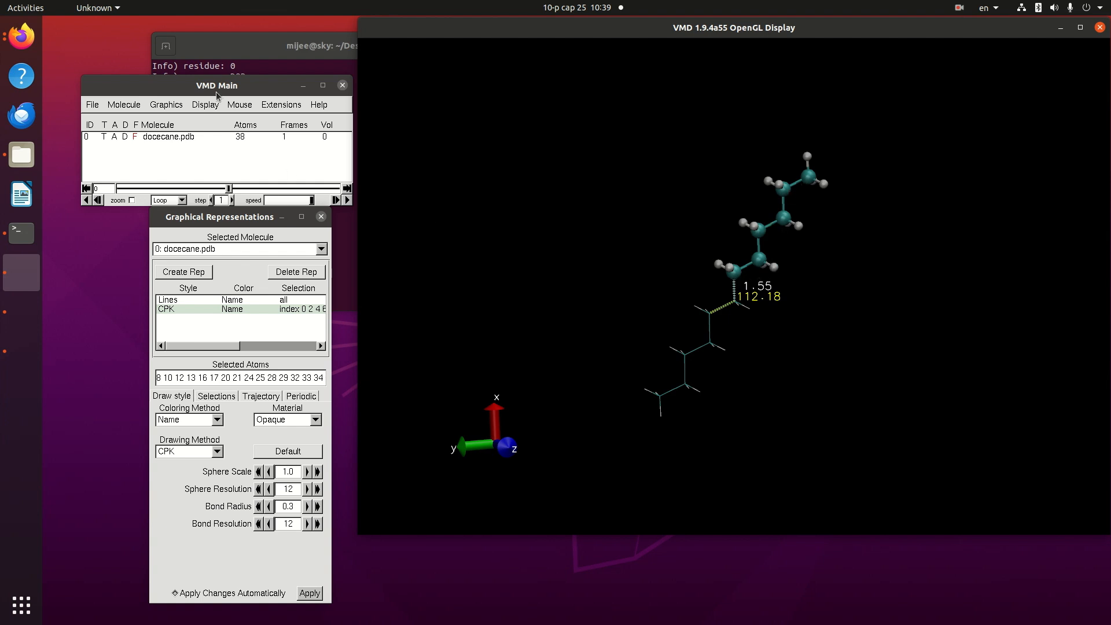
Move the CPK fragment to widen the labelled bond angle to 120.97° with a 1.50 bond
{"action": "left_click", "coordinate": [240, 104]}
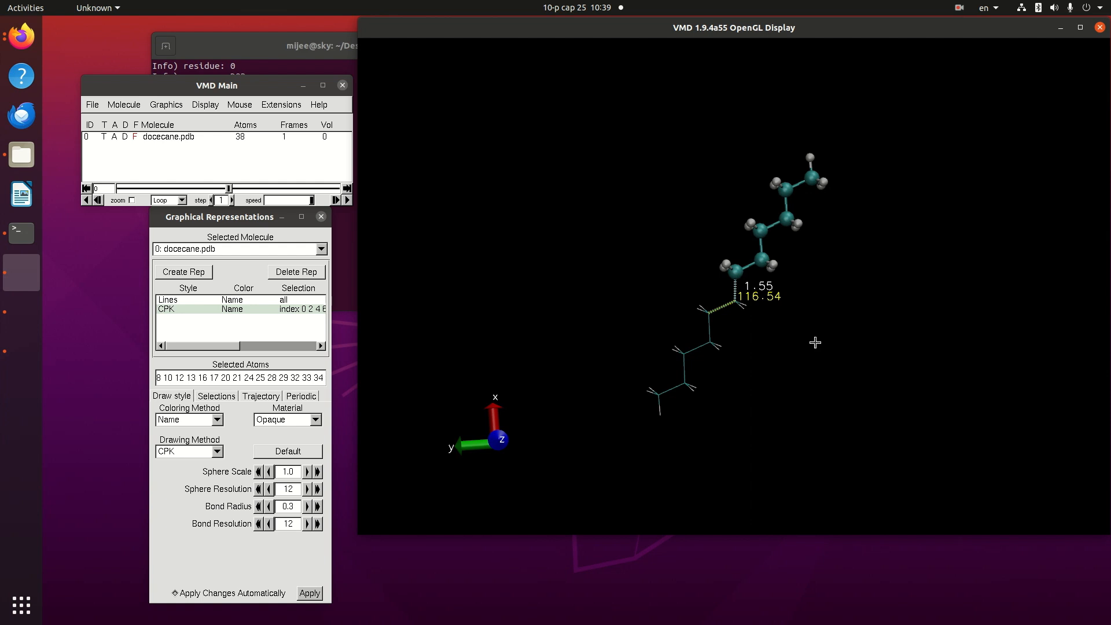
{"action": "left_click_drag", "start_coordinate": [815, 343], "coordinate": [847, 384]}
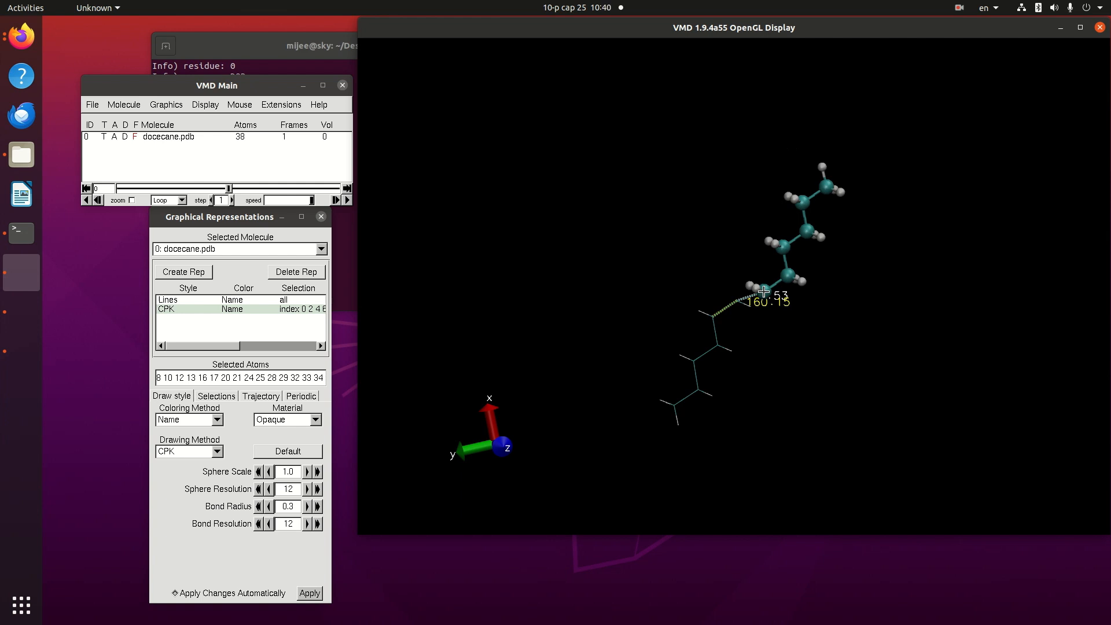
{"action": "left_click_drag", "start_coordinate": [766, 291], "coordinate": [730, 291]}
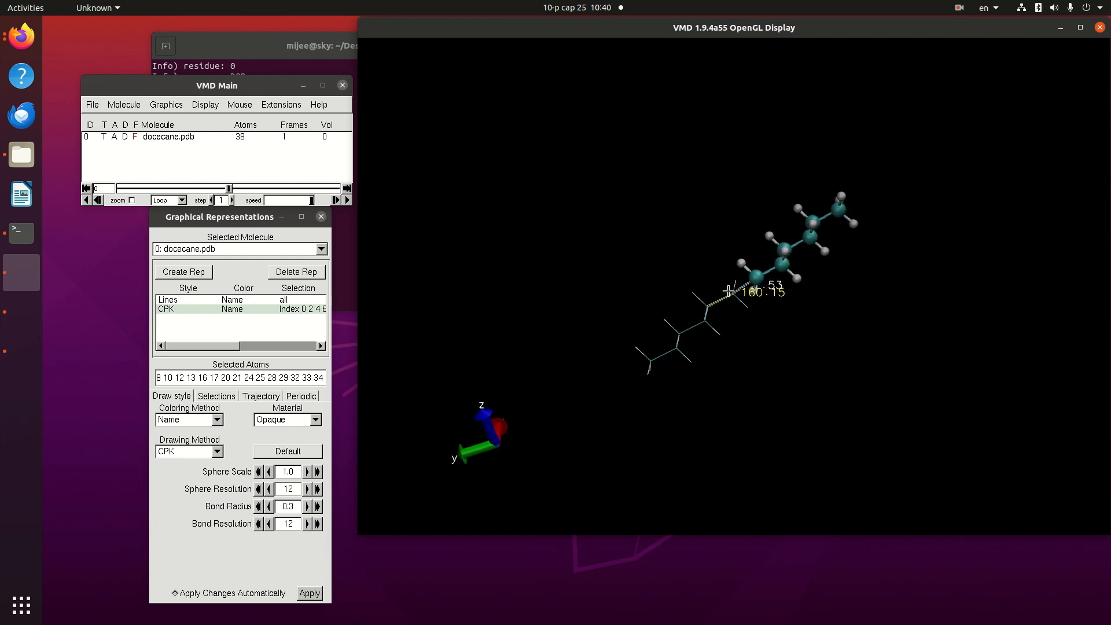
{"action": "left_click_drag", "start_coordinate": [723, 290], "coordinate": [763, 425]}
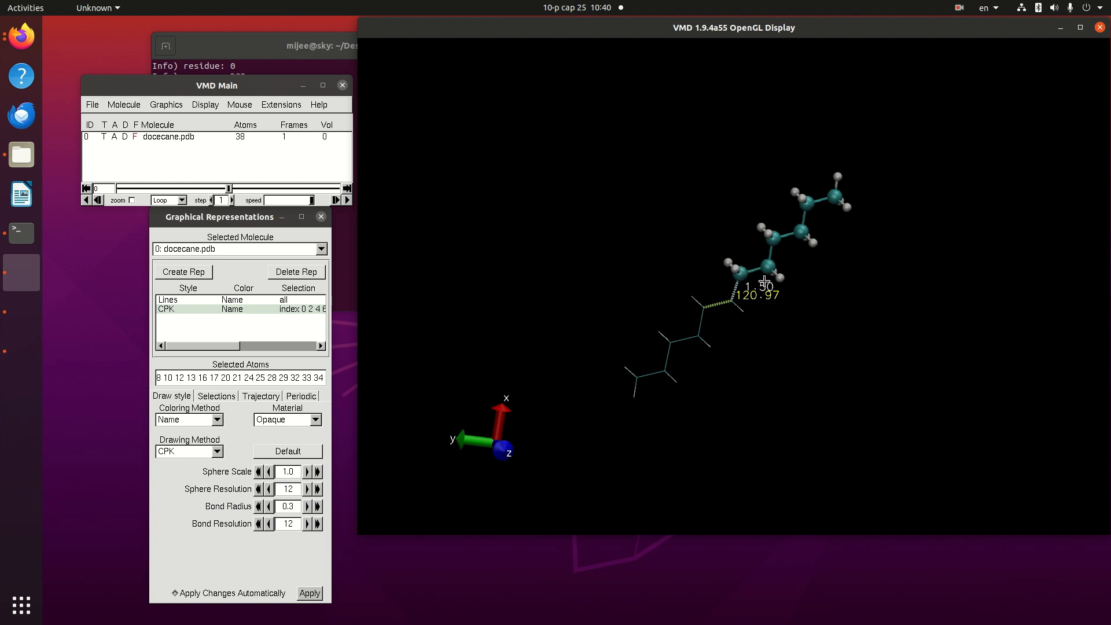
Rotate the bent chain to view the 120.97° angle from several sides
{"action": "left_click_drag", "start_coordinate": [764, 283], "coordinate": [754, 357]}
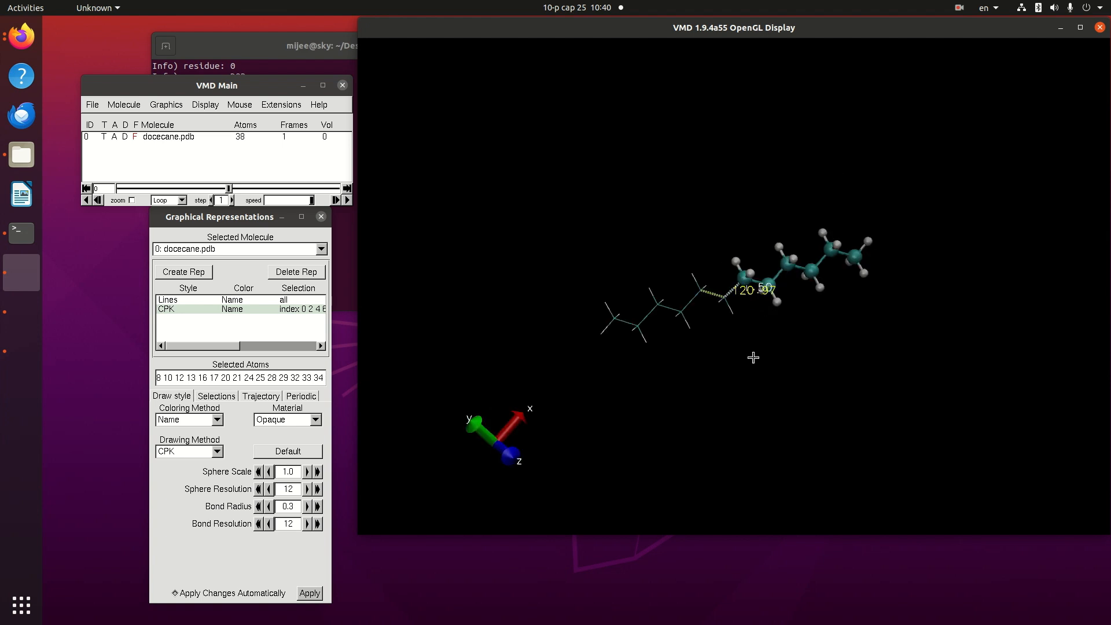
{"action": "left_click_drag", "start_coordinate": [753, 358], "coordinate": [683, 303]}
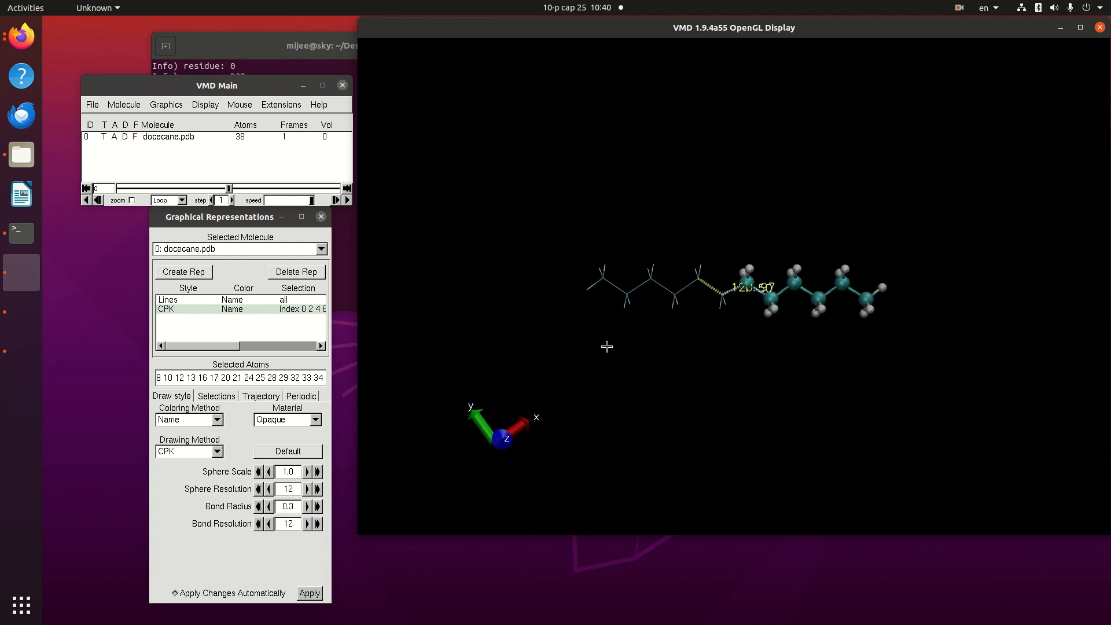
{"action": "mouse_move", "coordinate": [690, 367]}
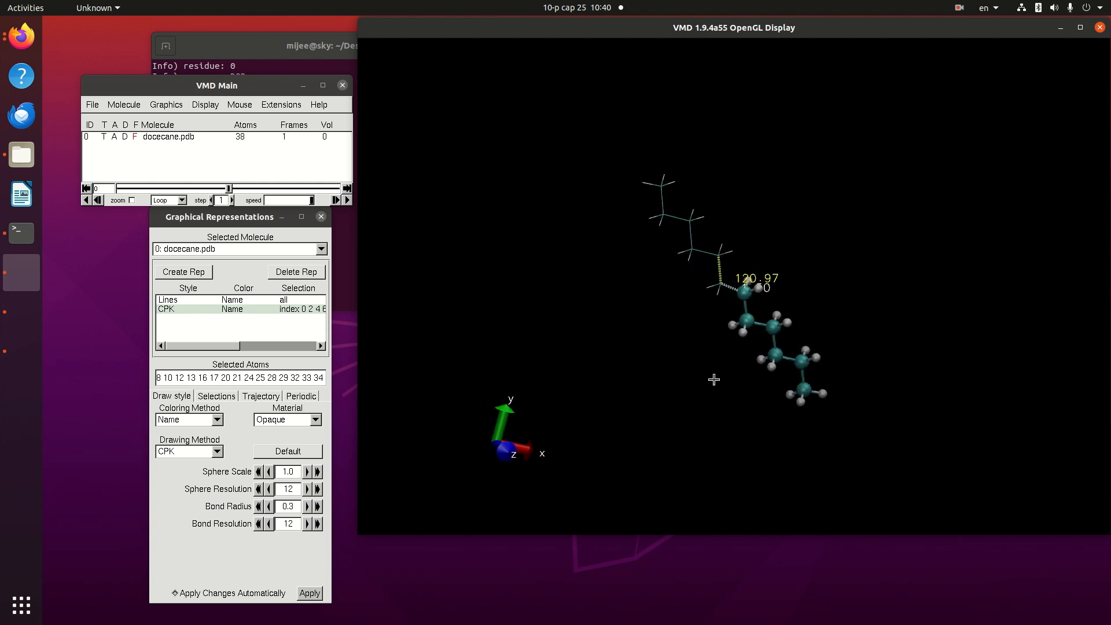
{"action": "left_click_drag", "start_coordinate": [714, 380], "coordinate": [665, 387]}
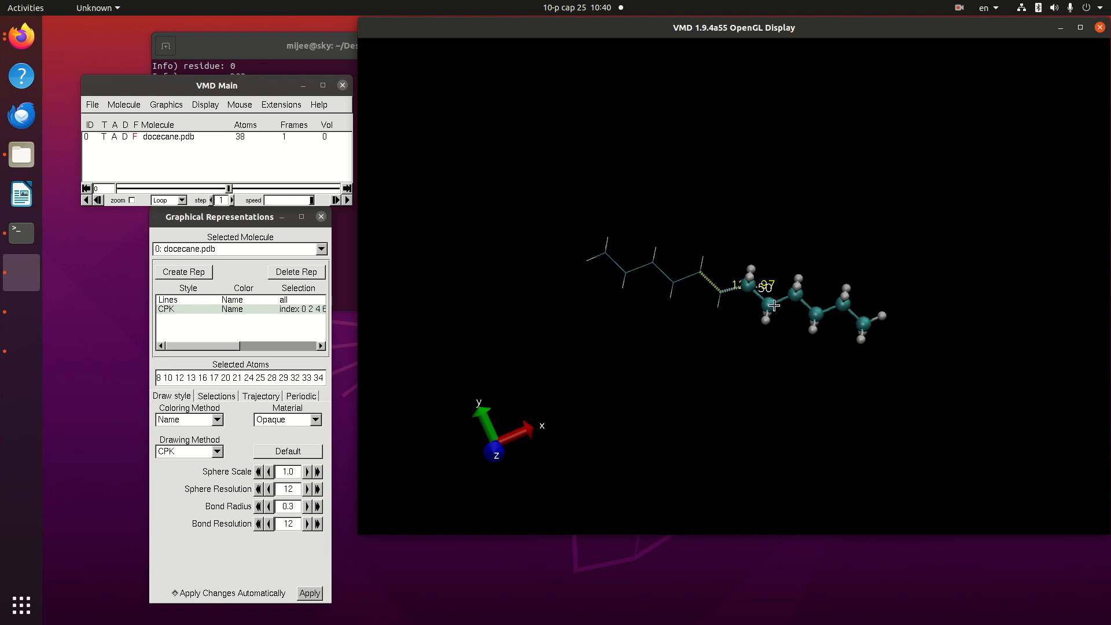
{"action": "left_click", "coordinate": [240, 104]}
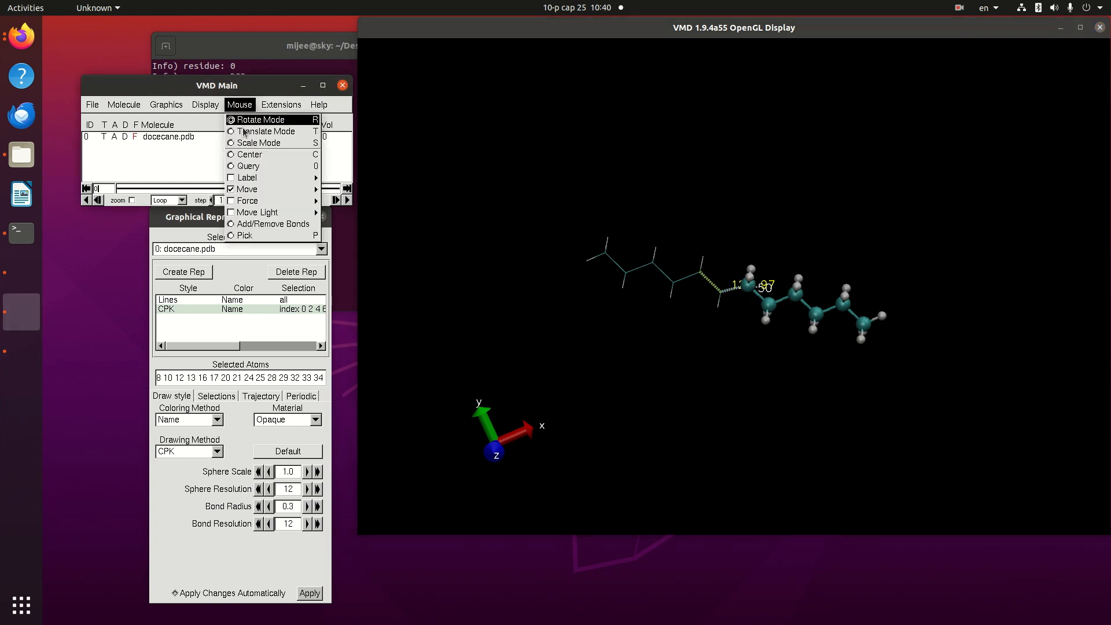
Delete the 120.97° angle label, leaving the 1.50 bond and C1 labels on the chain
{"action": "left_click", "coordinate": [240, 104]}
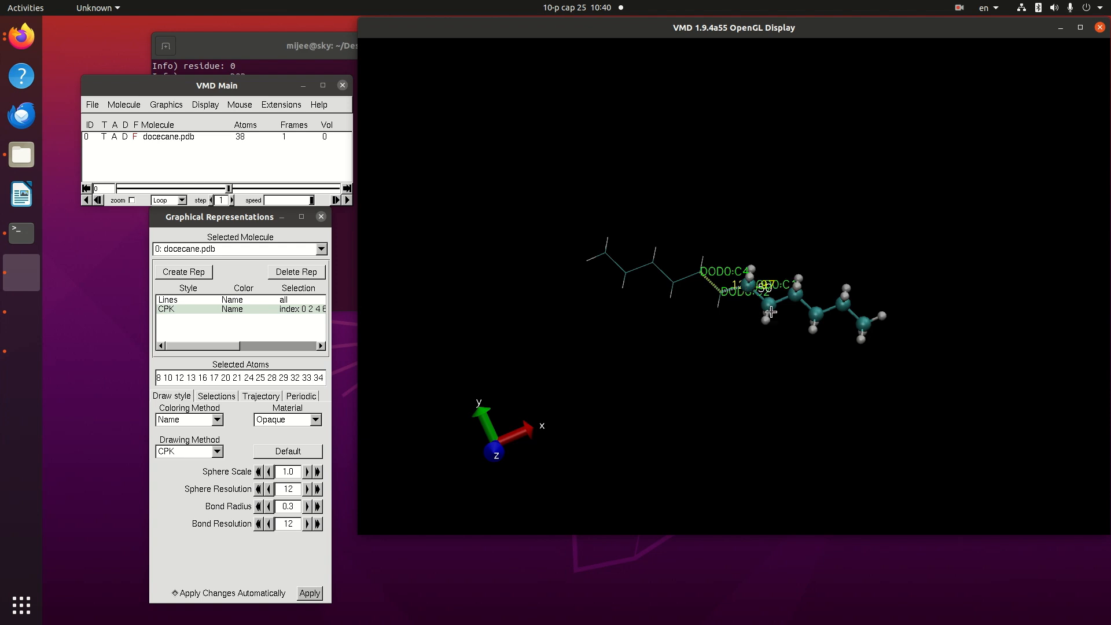
{"action": "left_click_drag", "start_coordinate": [771, 311], "coordinate": [736, 491]}
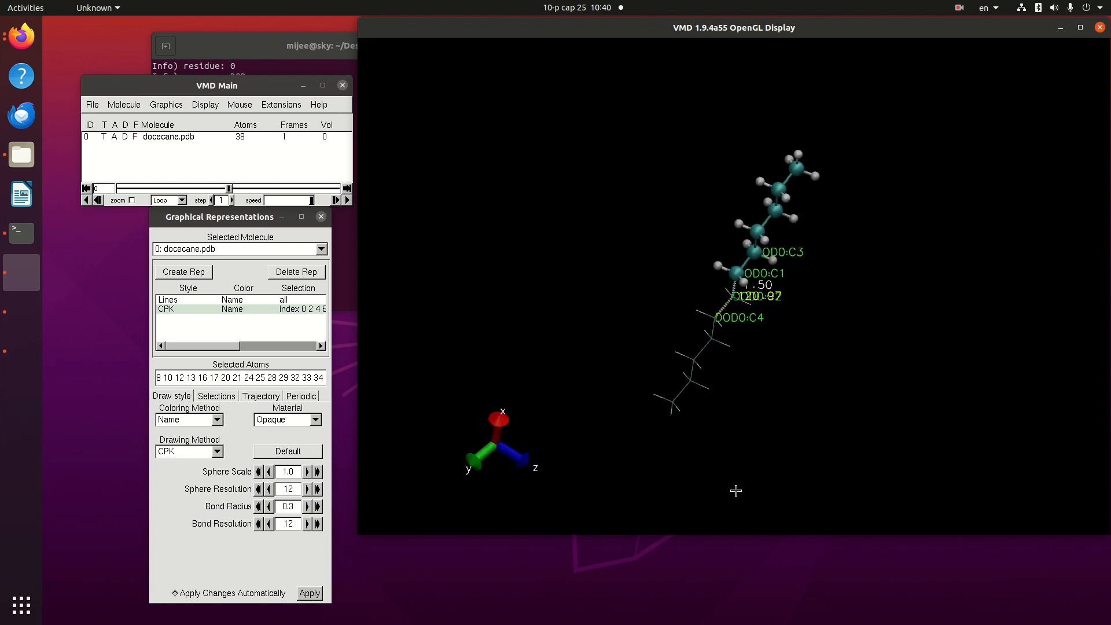
{"action": "left_click", "coordinate": [240, 105]}
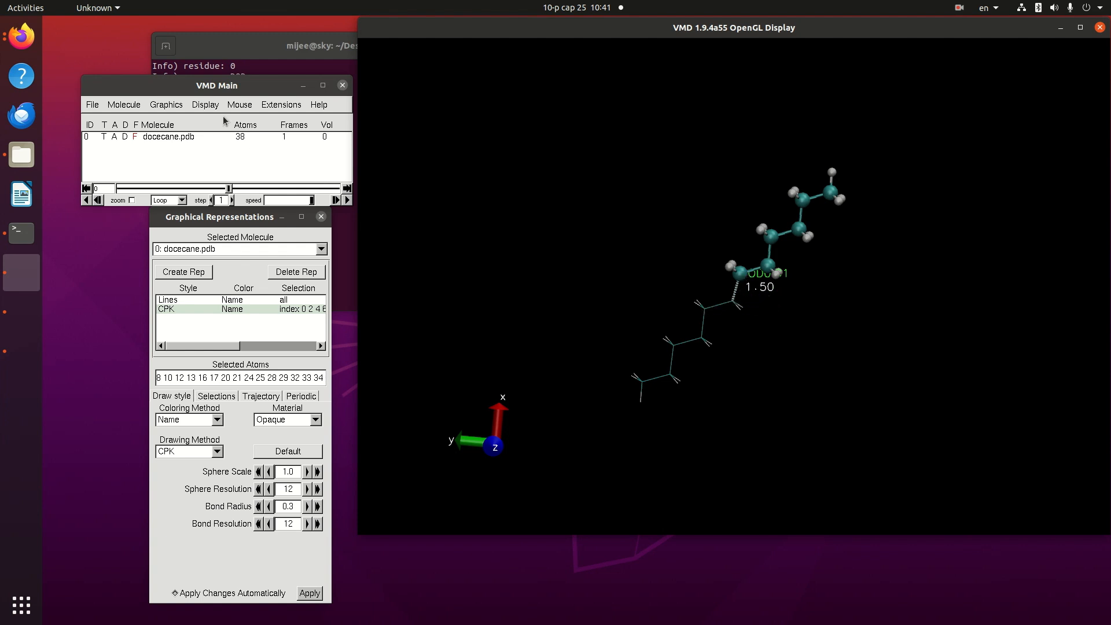
{"action": "left_click", "coordinate": [239, 104]}
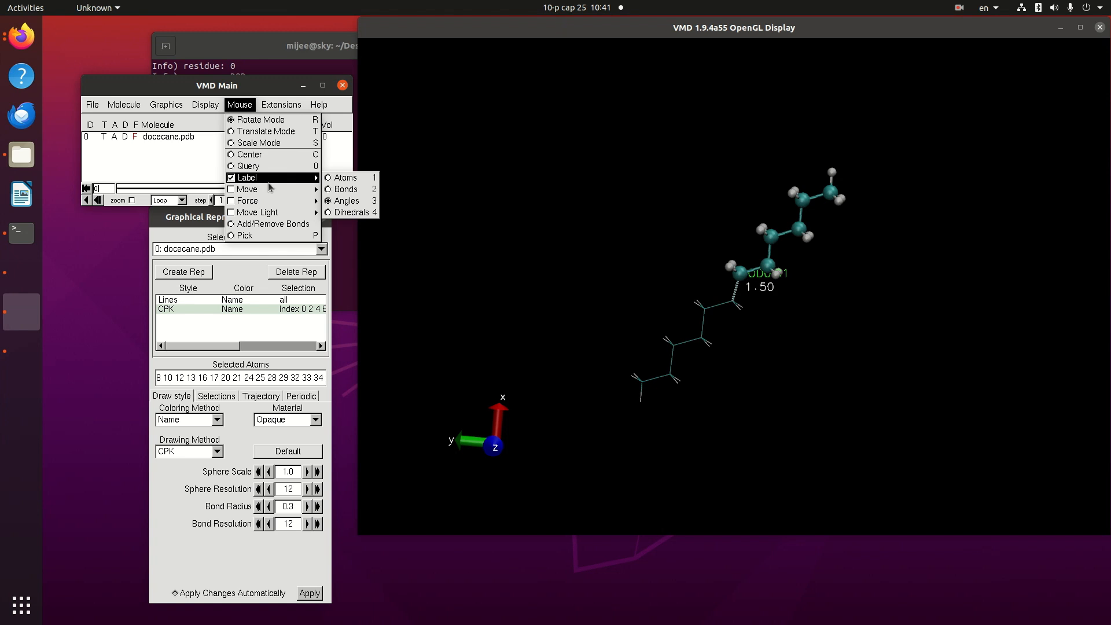
Label the dihedral across four carbons at the fragment junction, reading 180.00°
{"action": "left_click", "coordinate": [239, 104]}
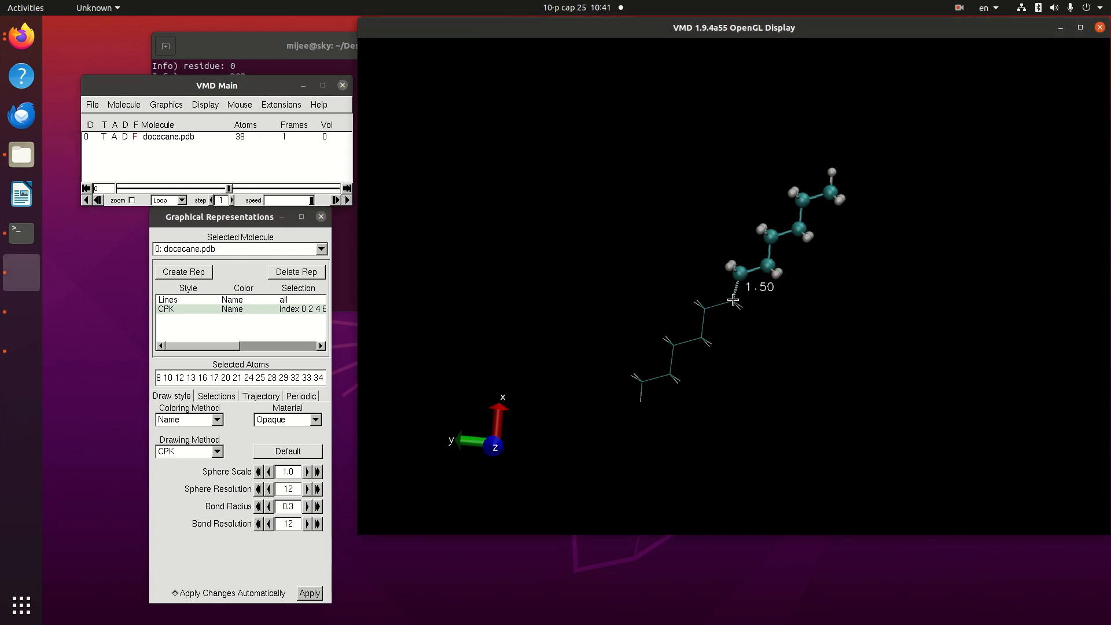
{"action": "left_click", "coordinate": [732, 300]}
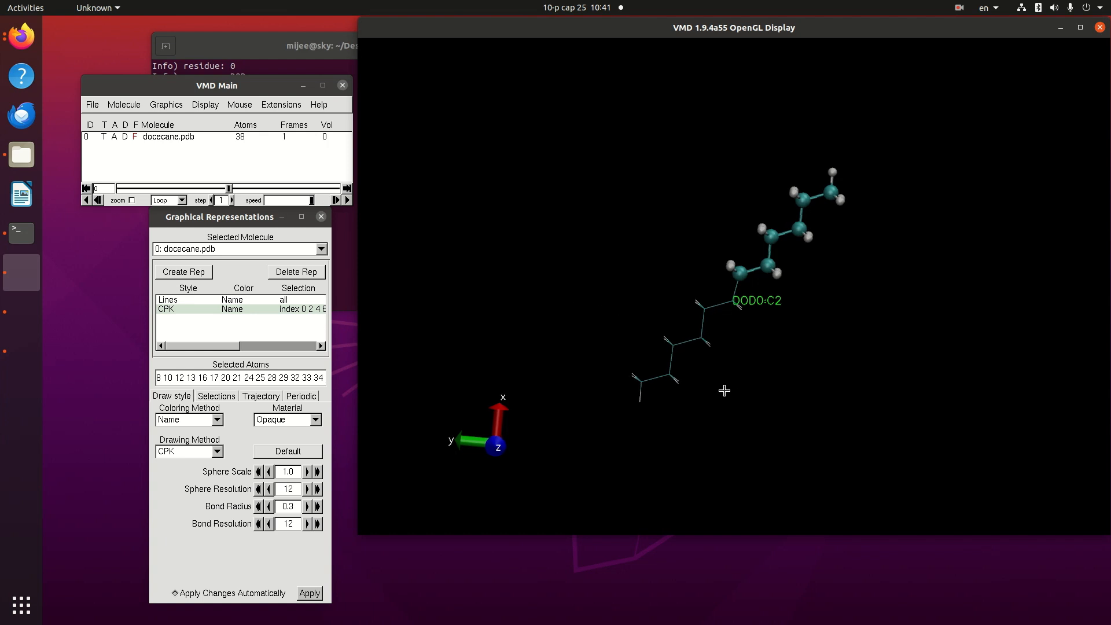
{"action": "left_click", "coordinate": [240, 105]}
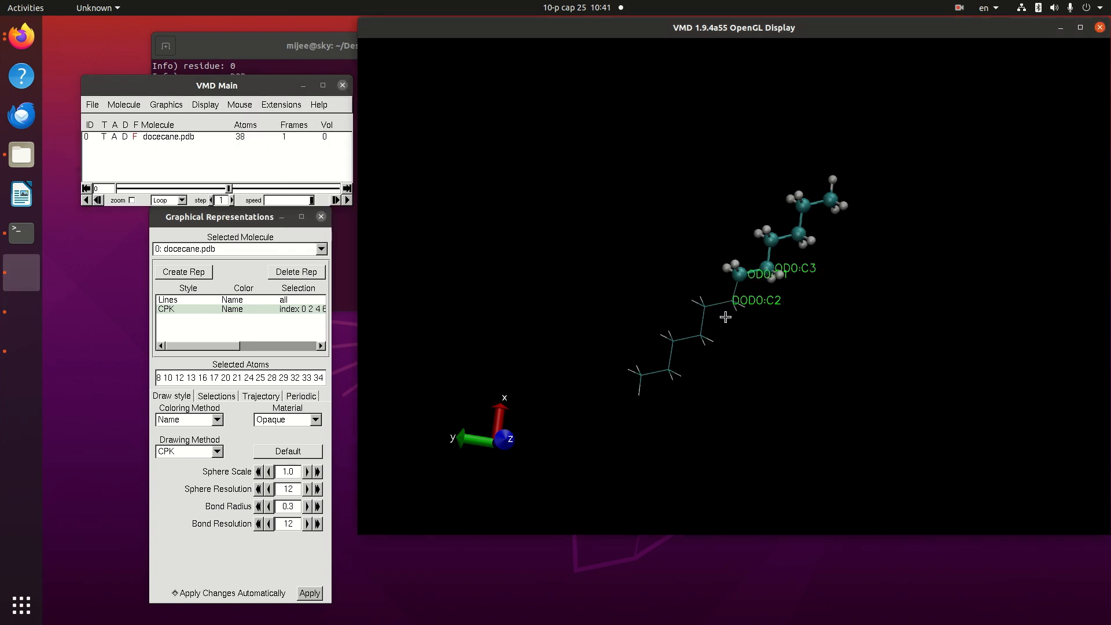
{"action": "left_click", "coordinate": [734, 298]}
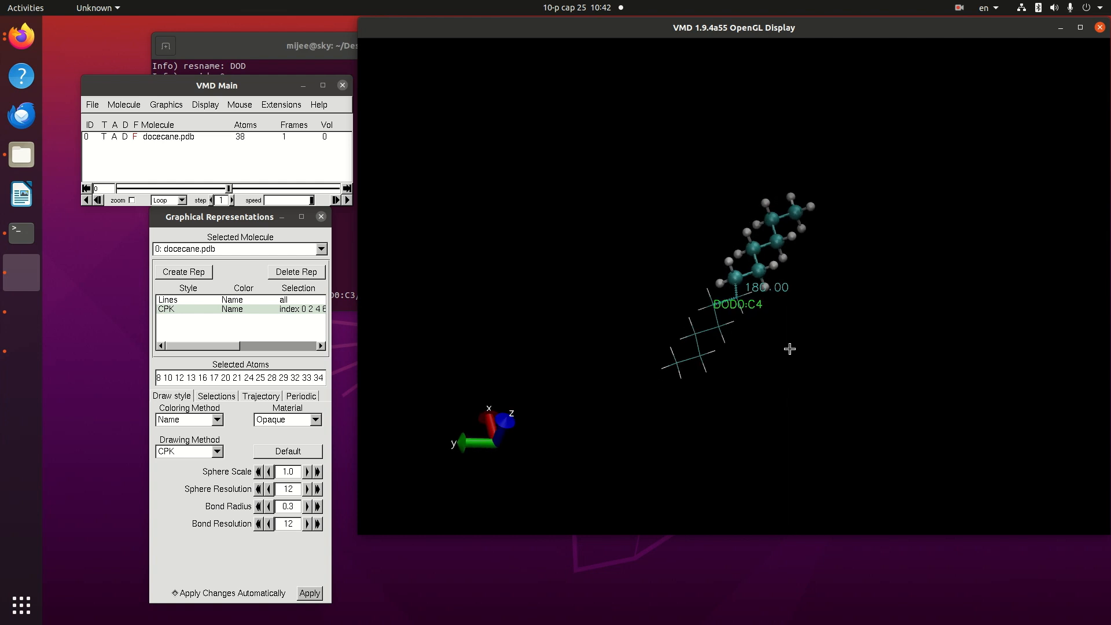
{"action": "mouse_move", "coordinate": [778, 305]}
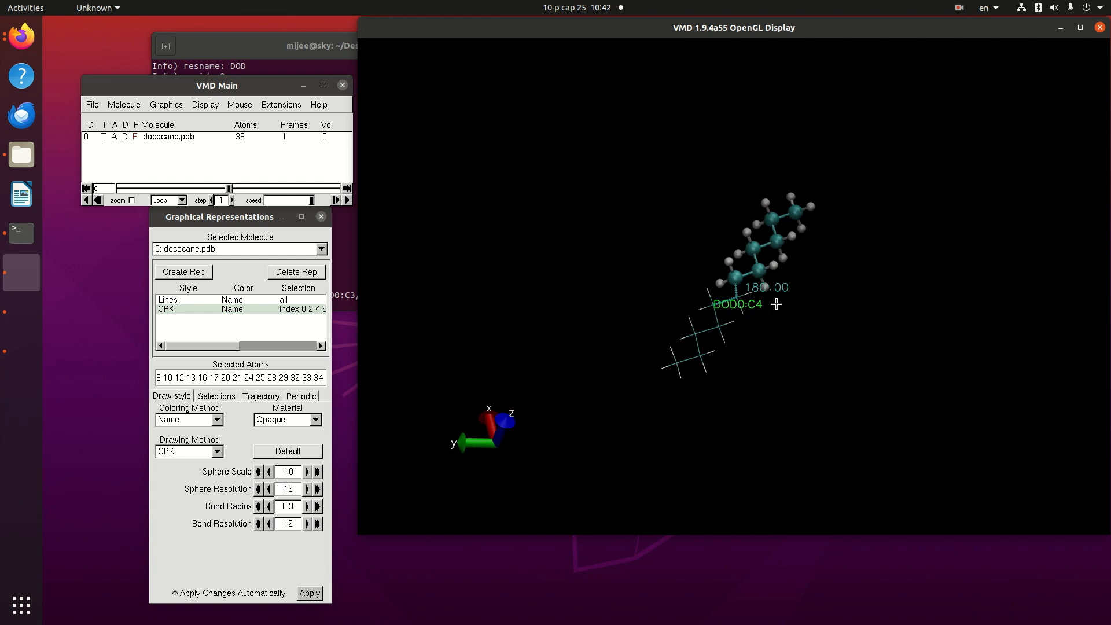
{"action": "mouse_move", "coordinate": [782, 320]}
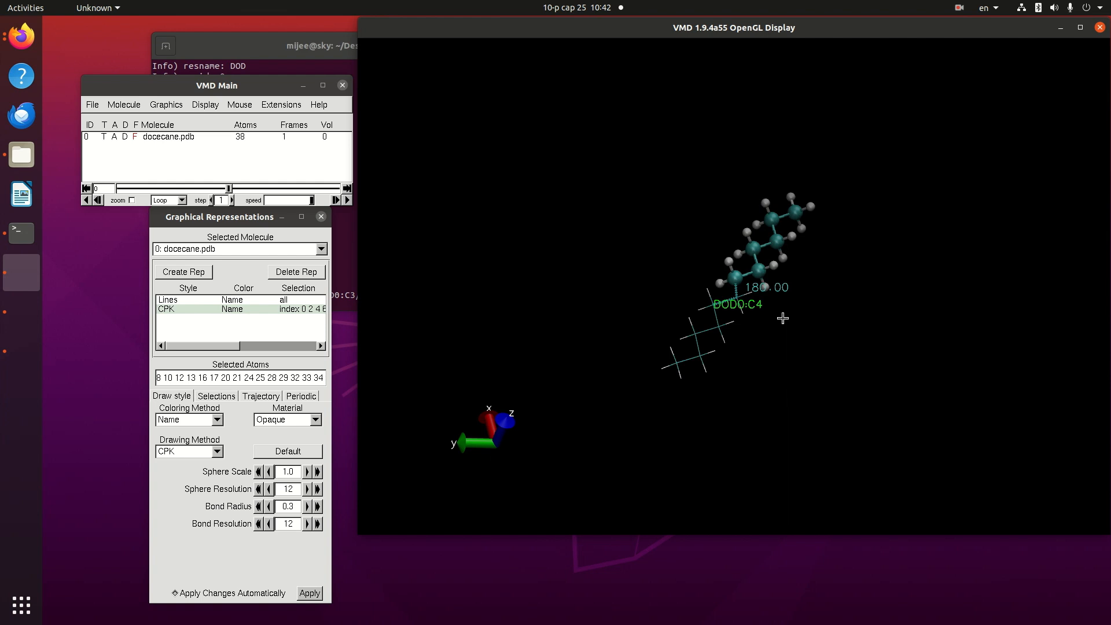
{"action": "mouse_move", "coordinate": [775, 326]}
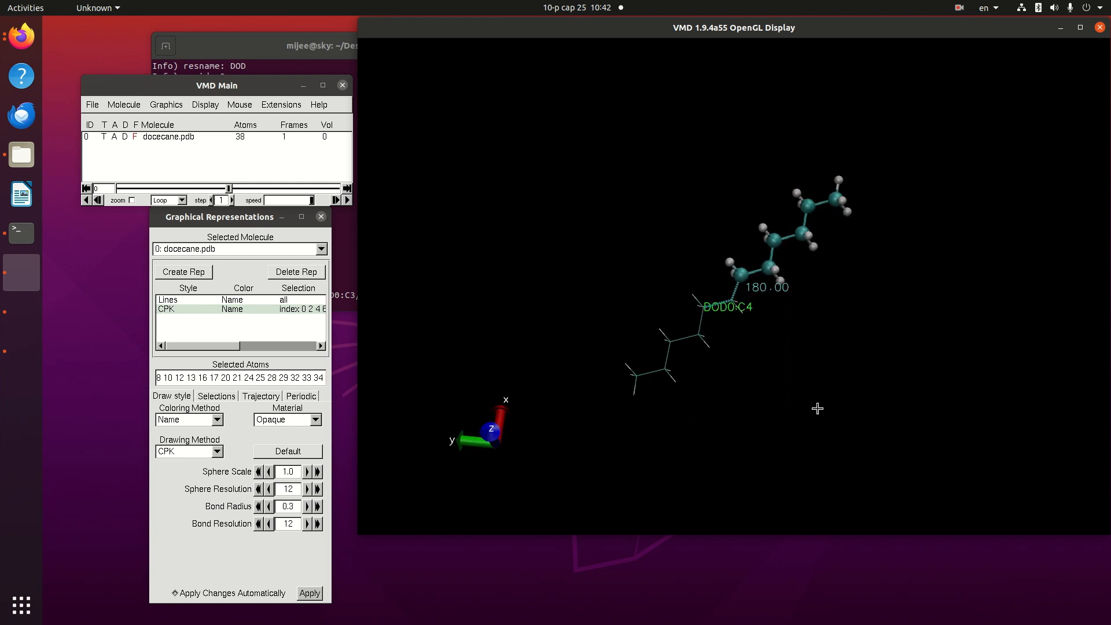
Rotate the dodecane to a flat side view of the 180.00° dihedral and CPK fragment
{"action": "left_click_drag", "start_coordinate": [817, 409], "coordinate": [778, 356]}
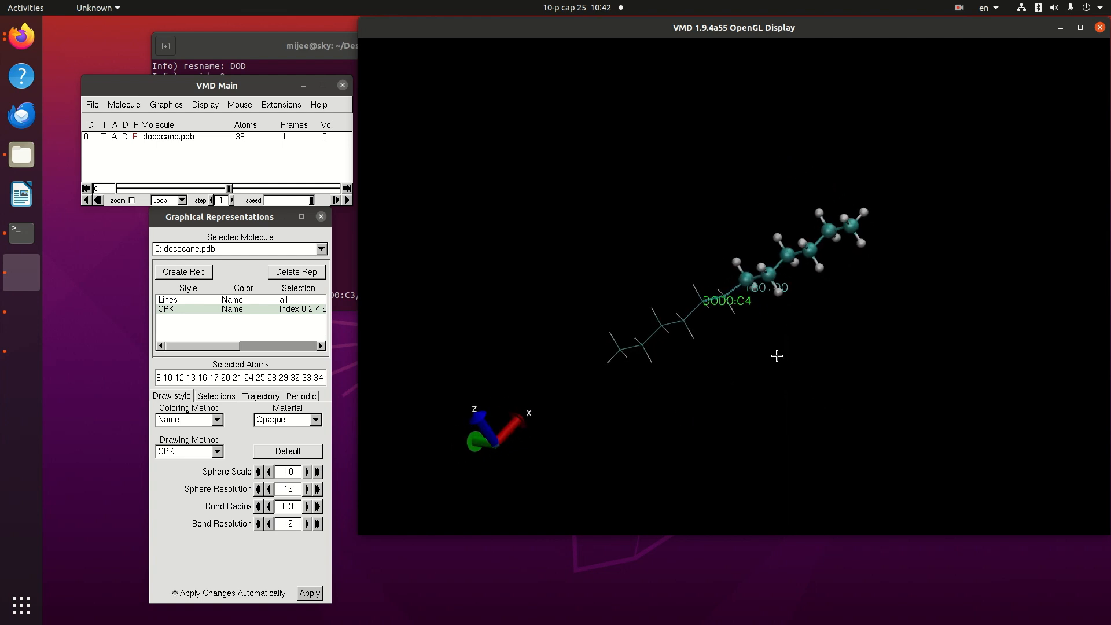
{"action": "left_click_drag", "start_coordinate": [777, 355], "coordinate": [817, 440]}
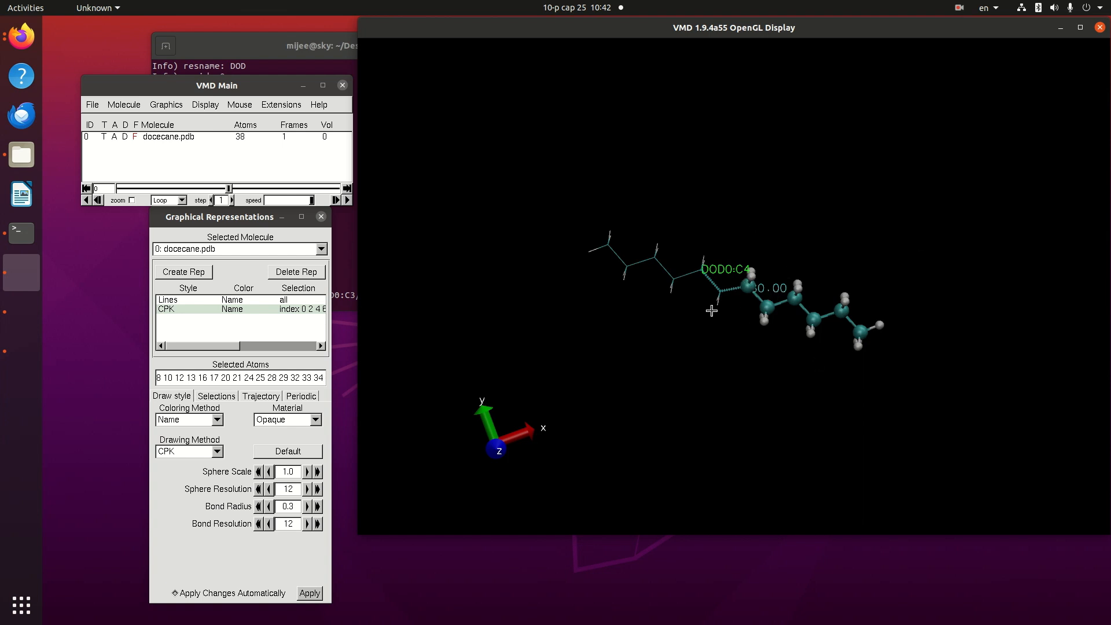
{"action": "mouse_move", "coordinate": [750, 299]}
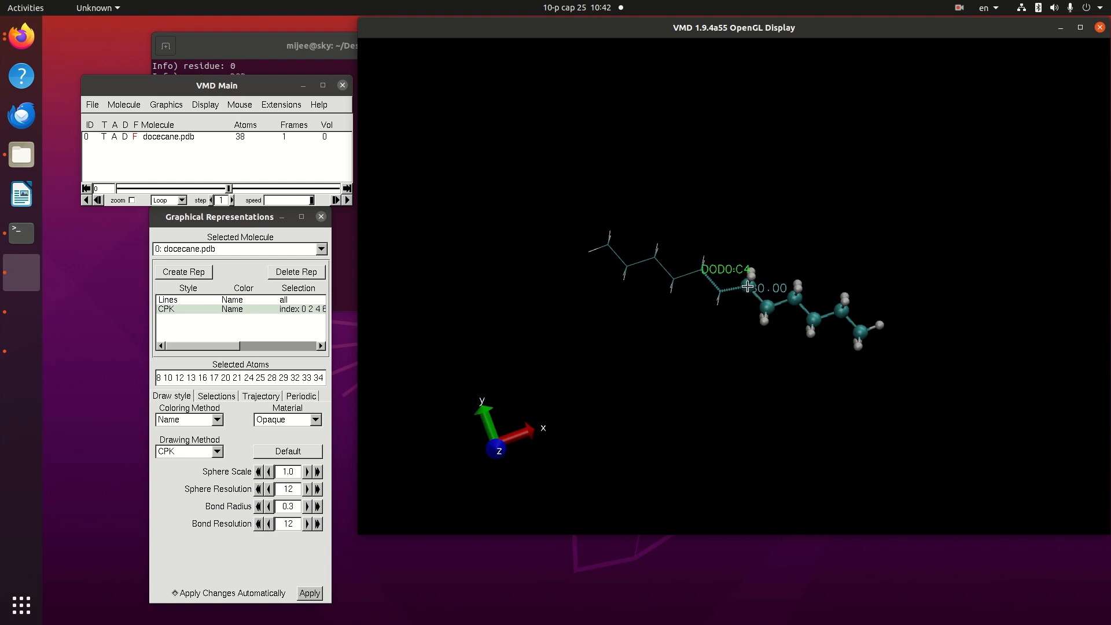
{"action": "mouse_move", "coordinate": [408, 158]}
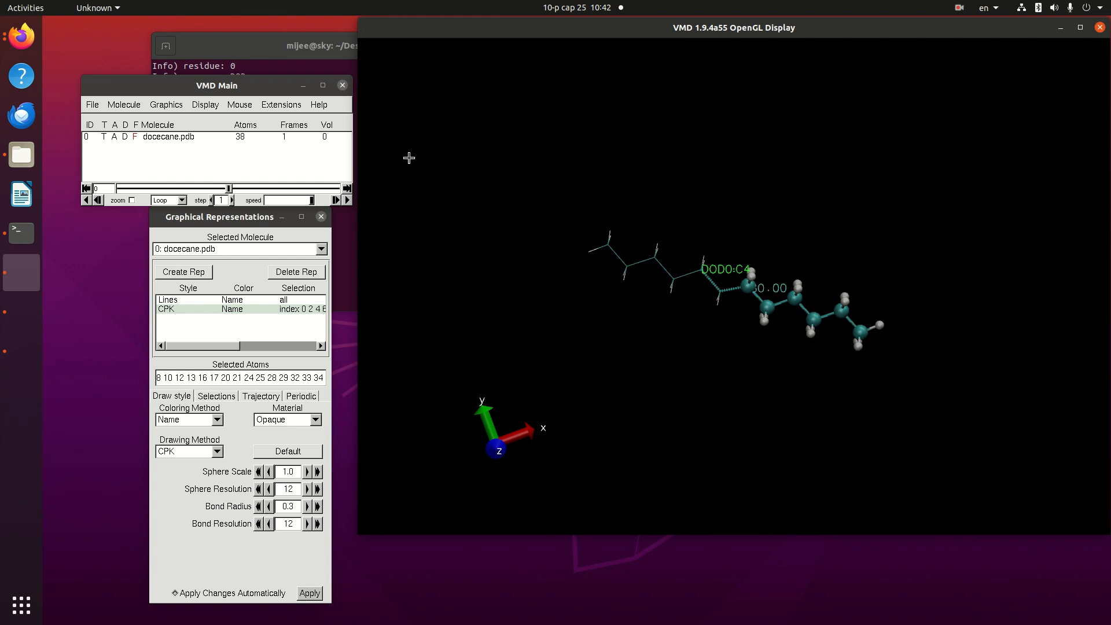
Twist the CPK fragment so the junction dihedral reads about 120.28° instead of 180°
{"action": "left_click", "coordinate": [239, 104]}
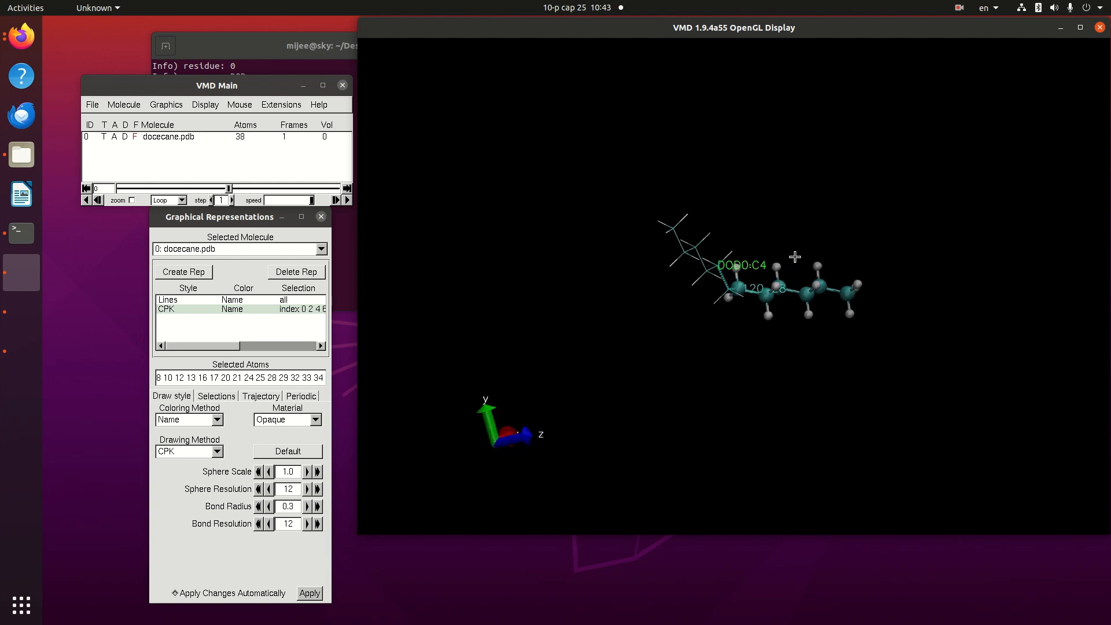
{"action": "left_click_drag", "start_coordinate": [795, 257], "coordinate": [771, 364]}
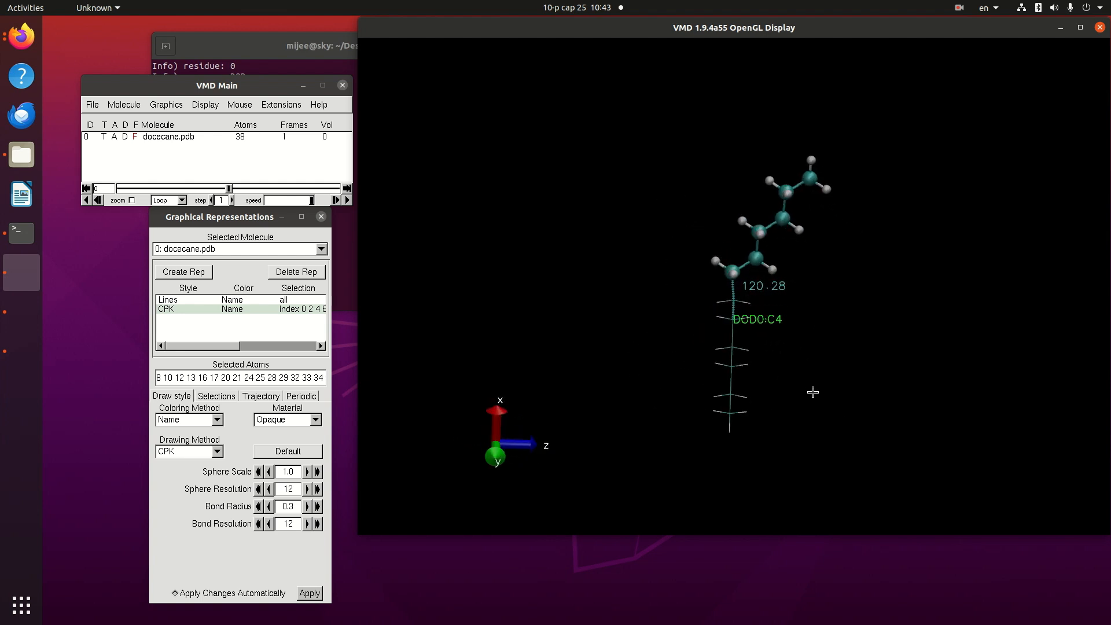
{"action": "mouse_move", "coordinate": [577, 295]}
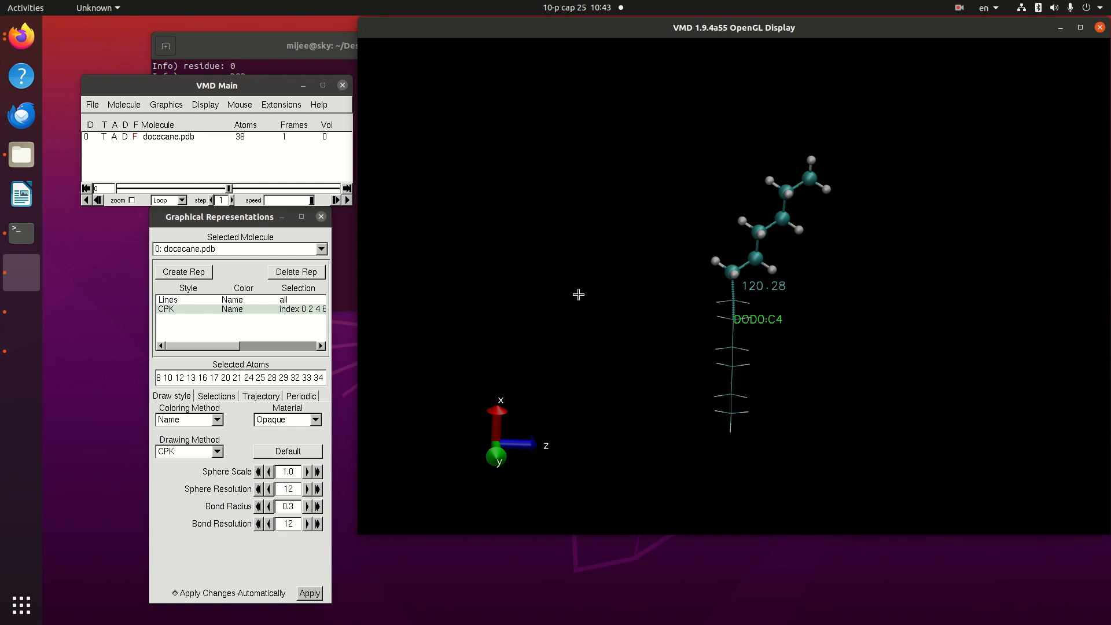
{"action": "mouse_move", "coordinate": [512, 304]}
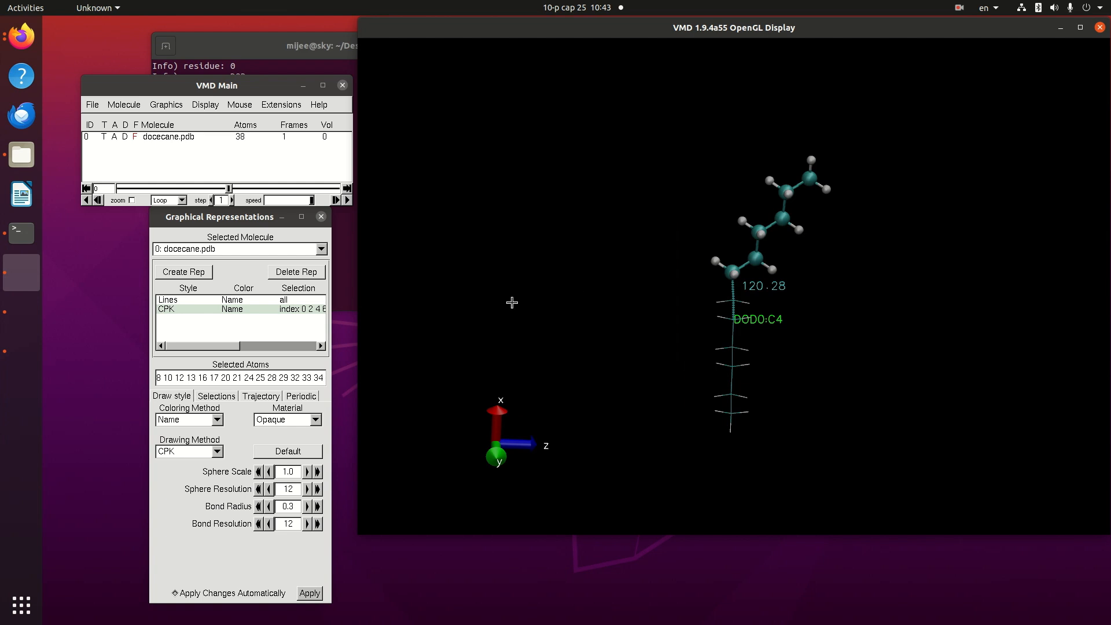